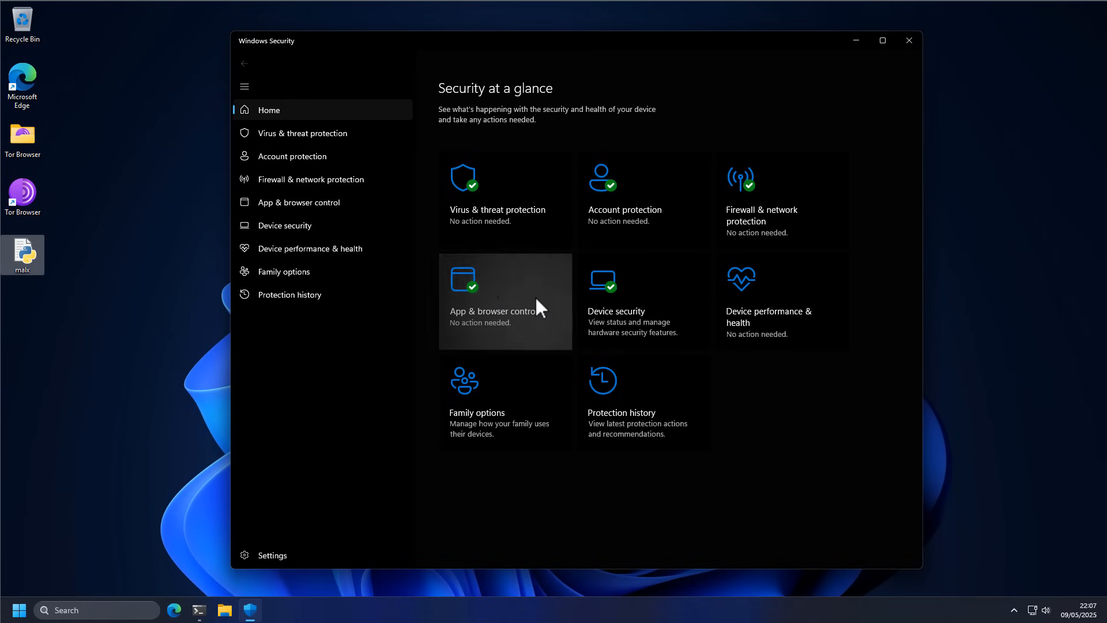
Step: Go to the App & browser control page from the Windows Security home
left_click(505, 301)
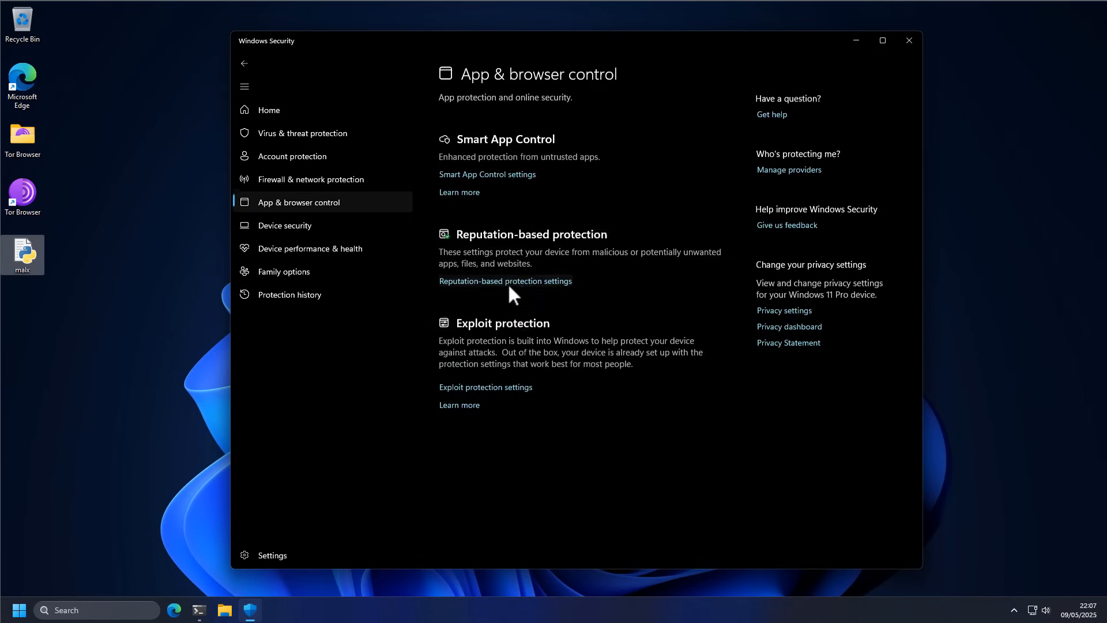
mouse_move(480, 153)
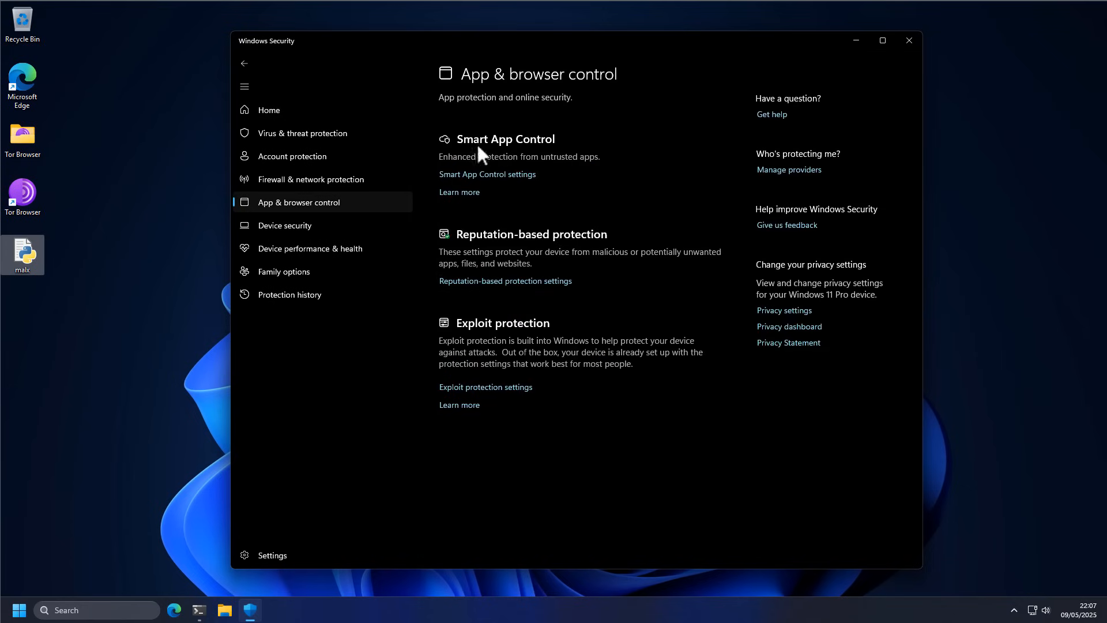
Step: Show the Smart App Control settings with their On, Evaluation and Off modes
left_click(487, 174)
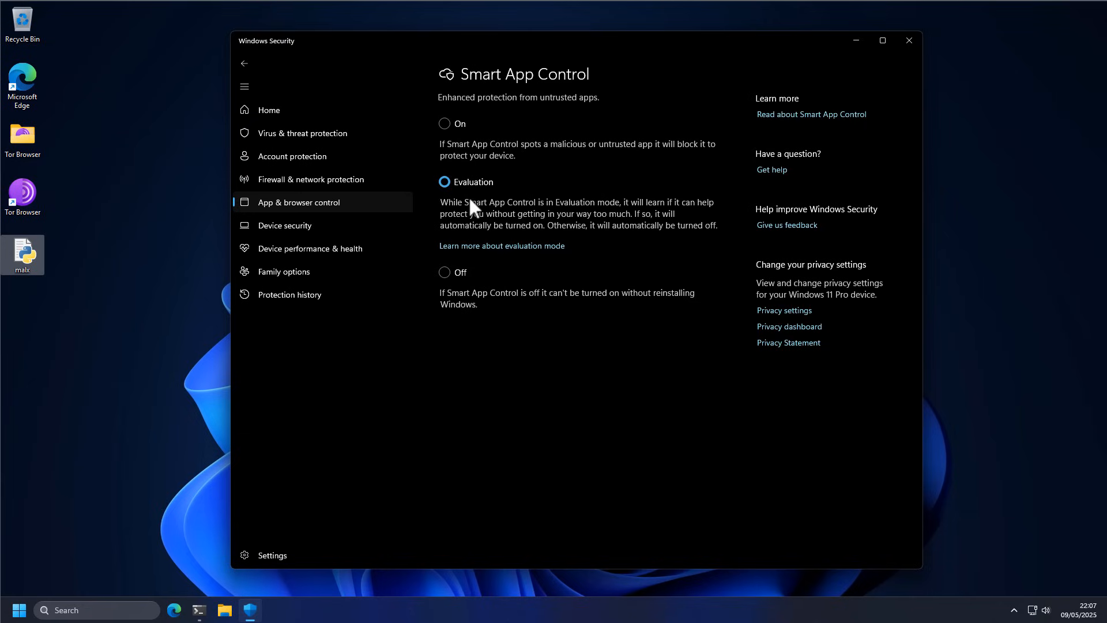
mouse_move(488, 204)
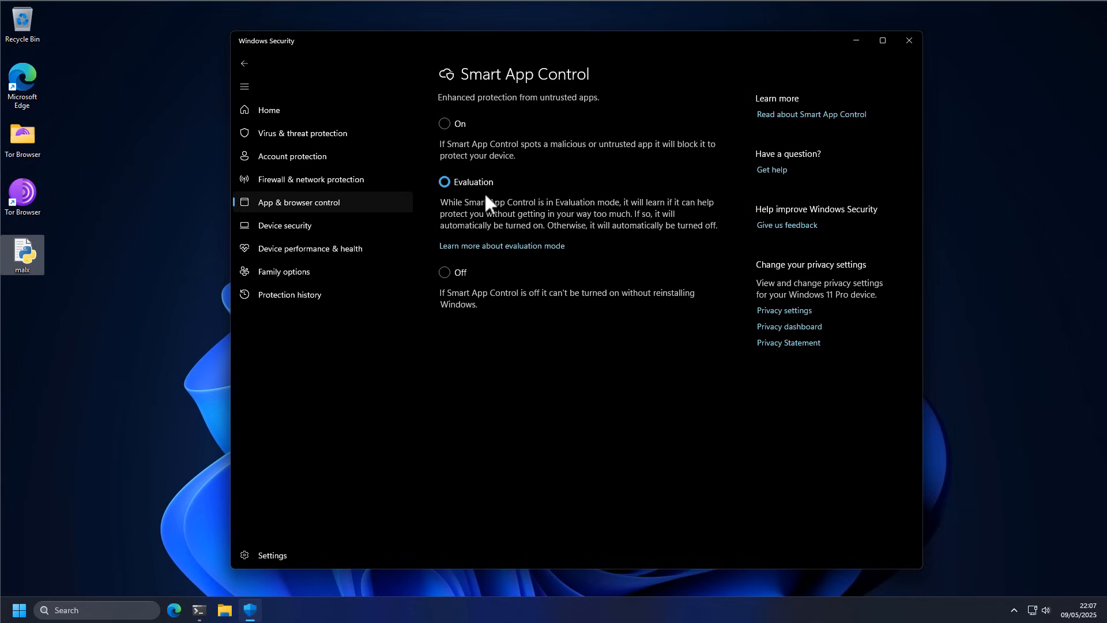
mouse_move(652, 209)
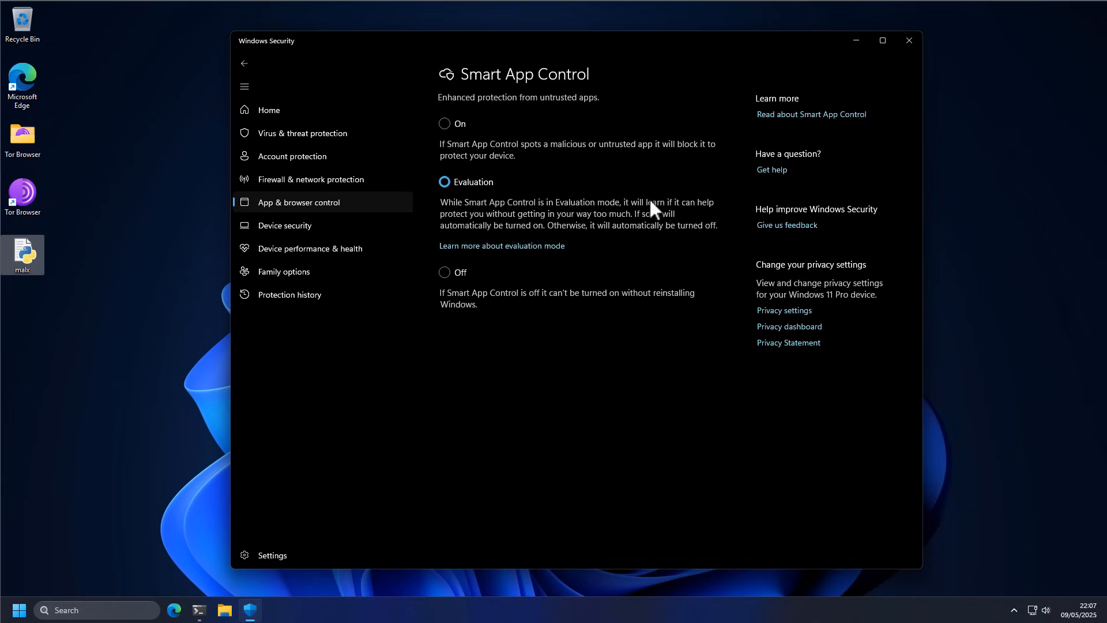
mouse_move(539, 231)
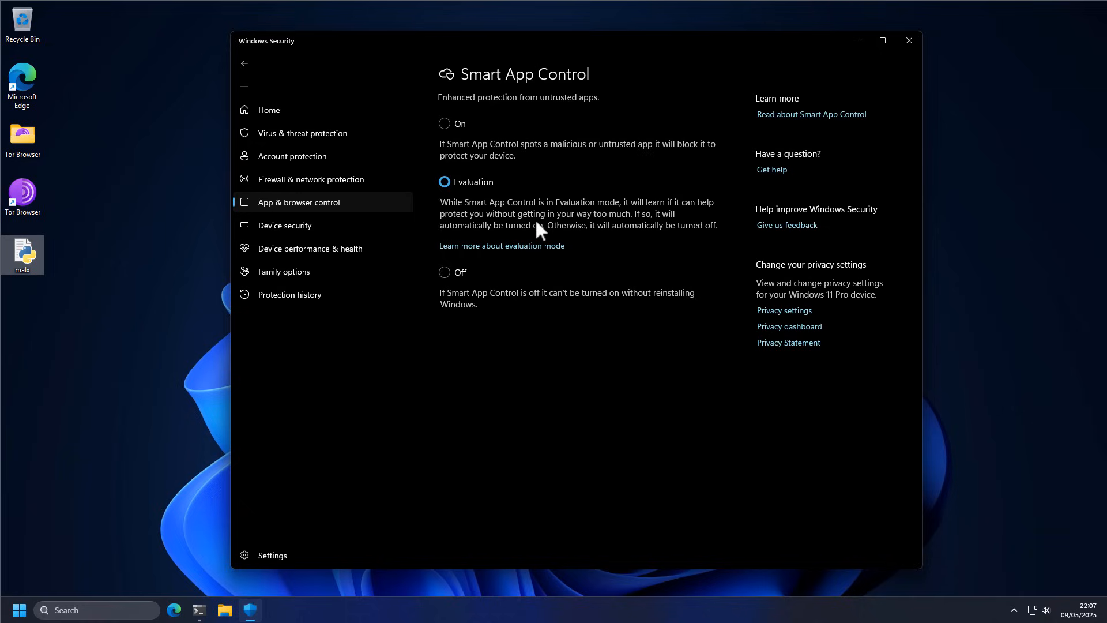
mouse_move(626, 232)
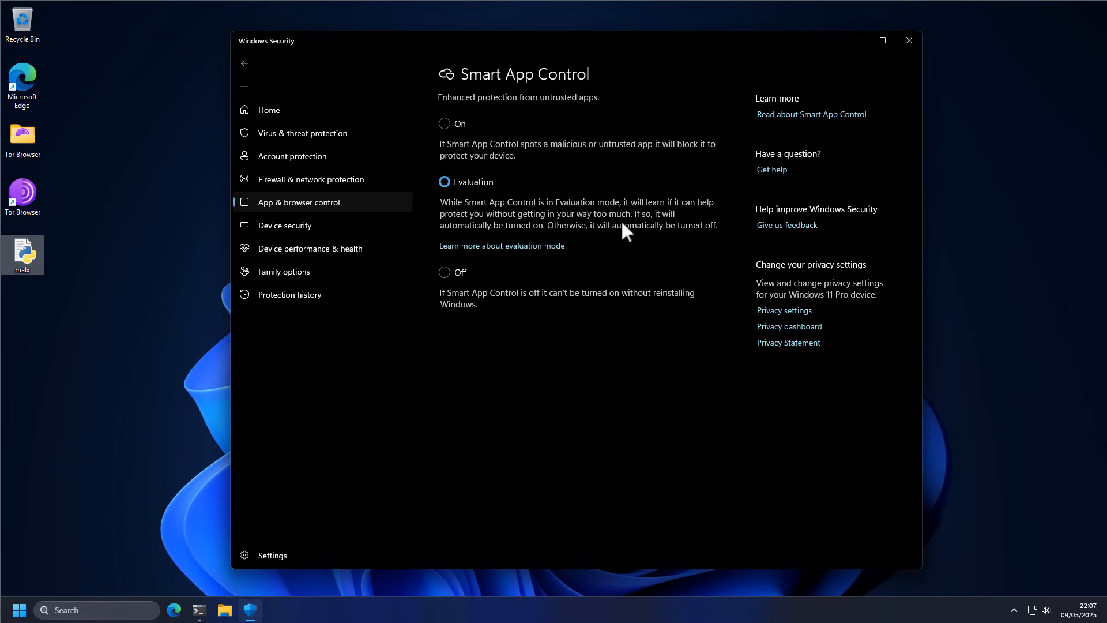
mouse_move(618, 227)
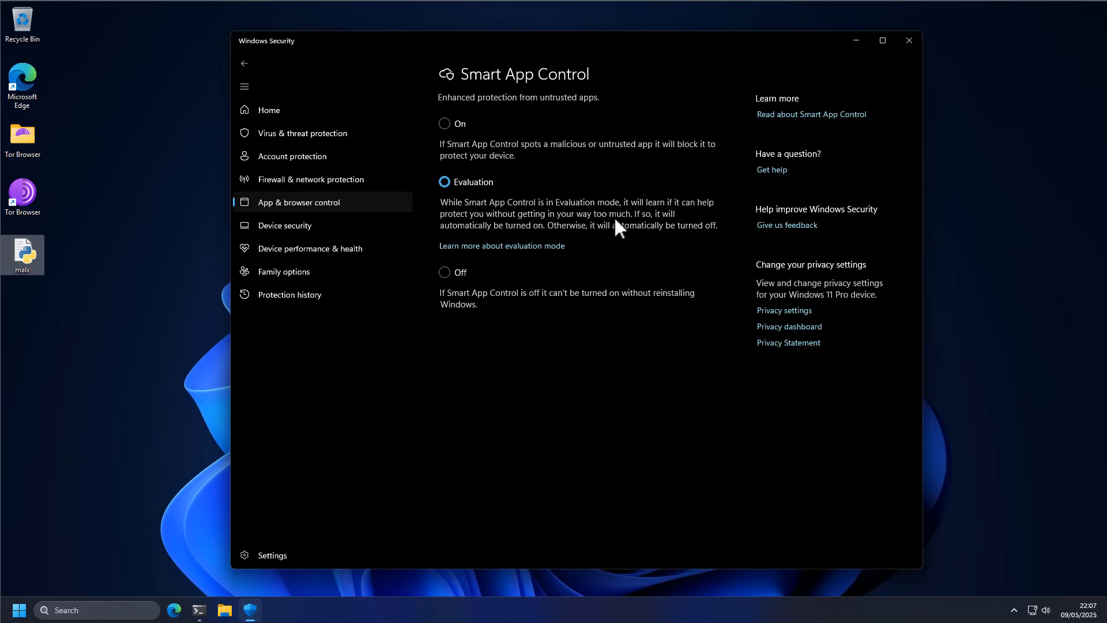
mouse_move(628, 233)
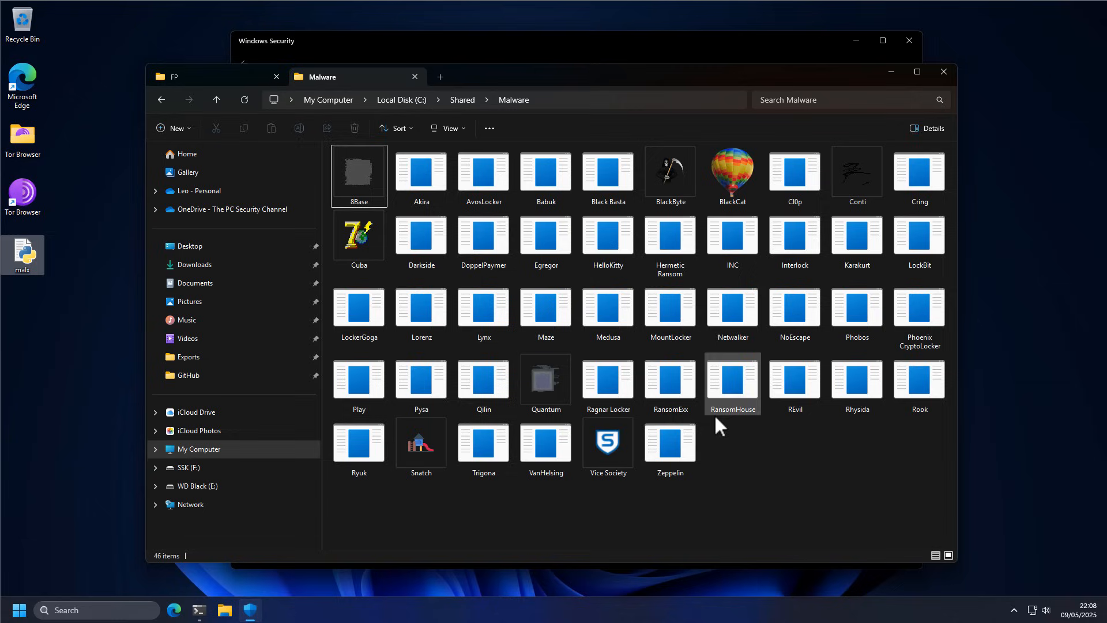
mouse_move(728, 439)
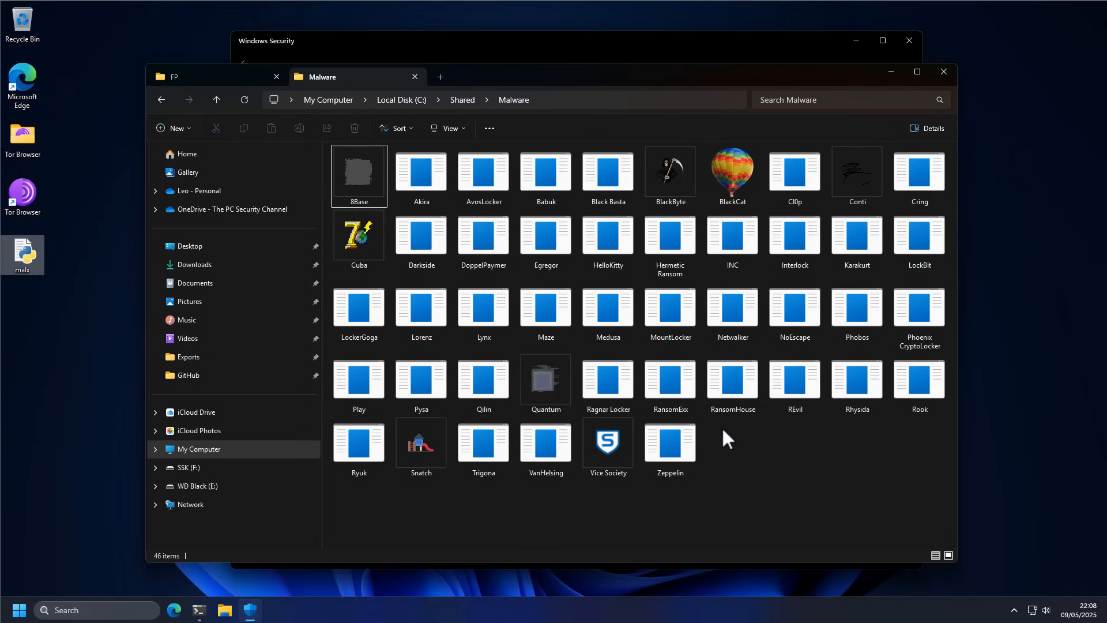
mouse_move(891, 71)
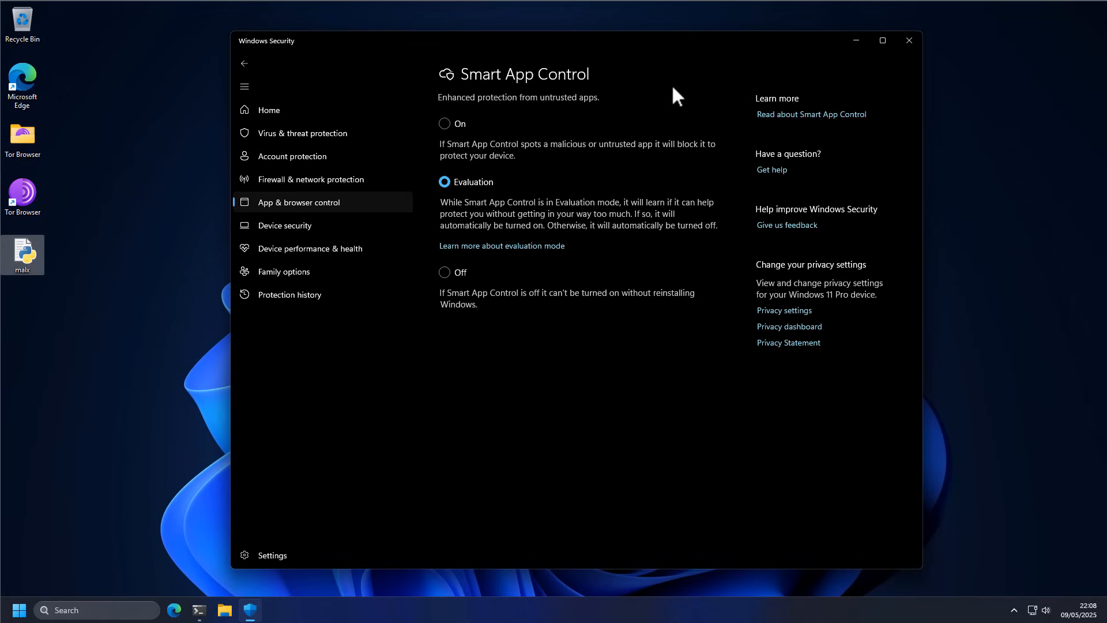
mouse_move(530, 158)
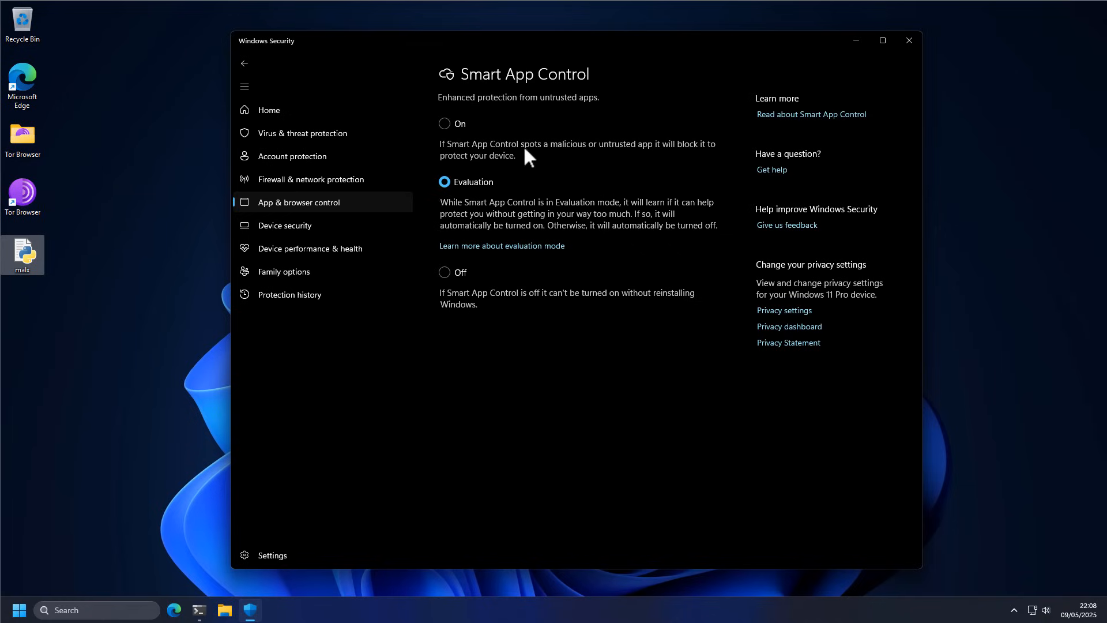
mouse_move(557, 156)
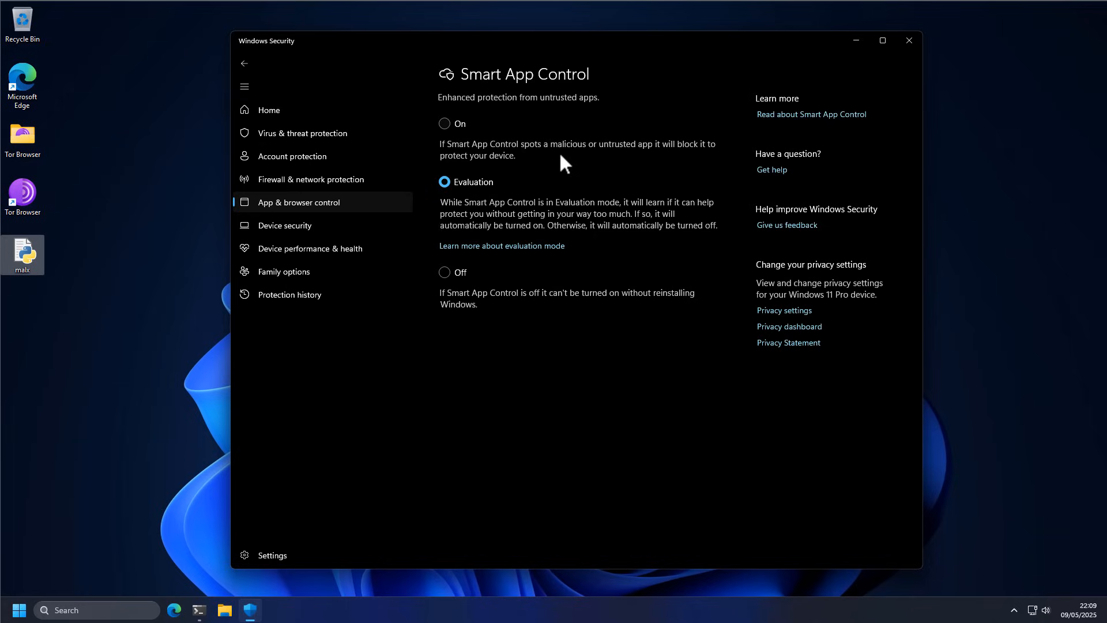
mouse_move(454, 143)
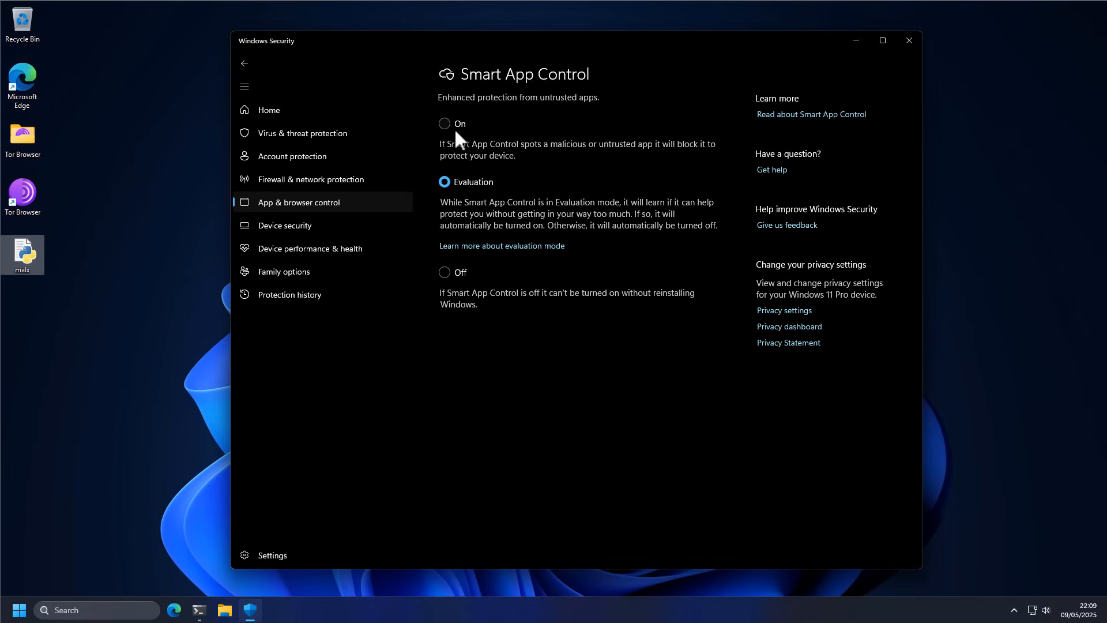
mouse_move(439, 142)
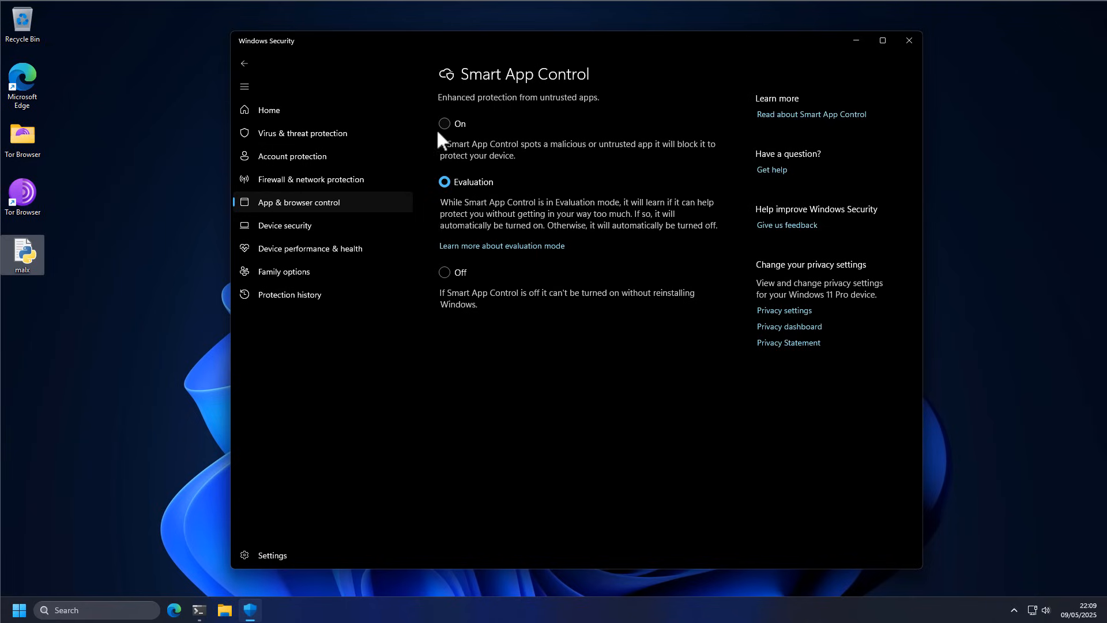
mouse_move(450, 136)
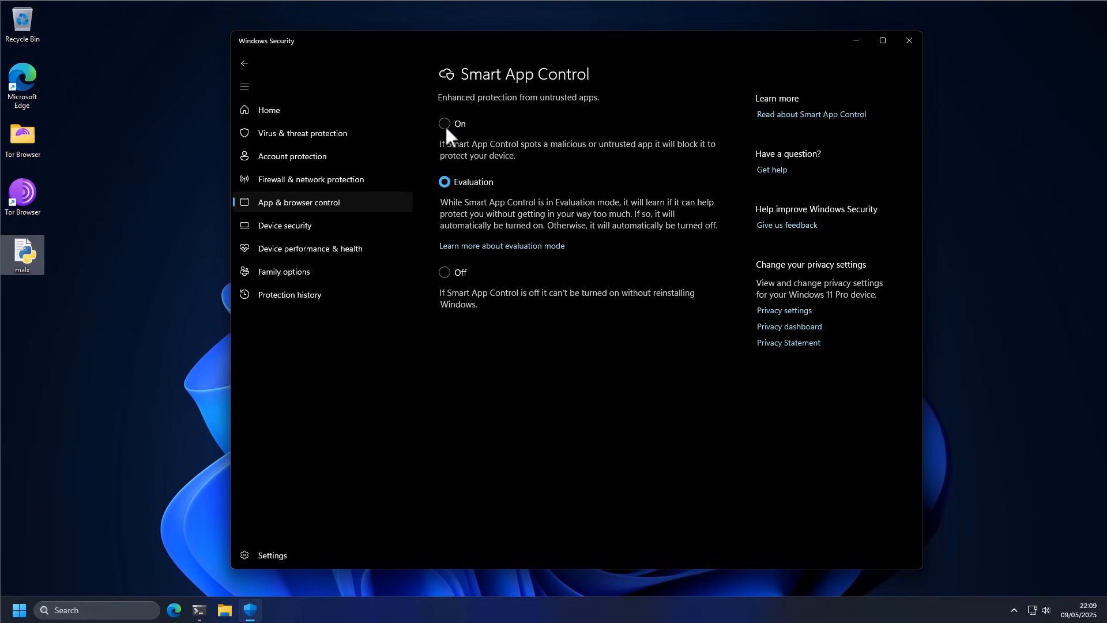
Step: Switch Smart App Control from Evaluation to On, then return to the home page
left_click(444, 123)
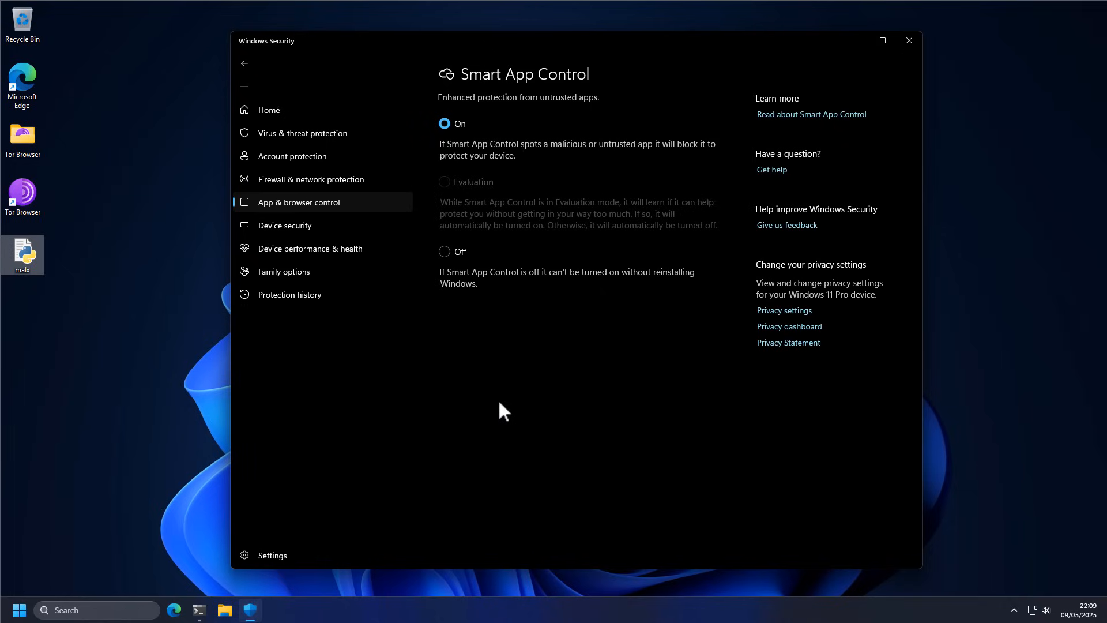
mouse_move(483, 212)
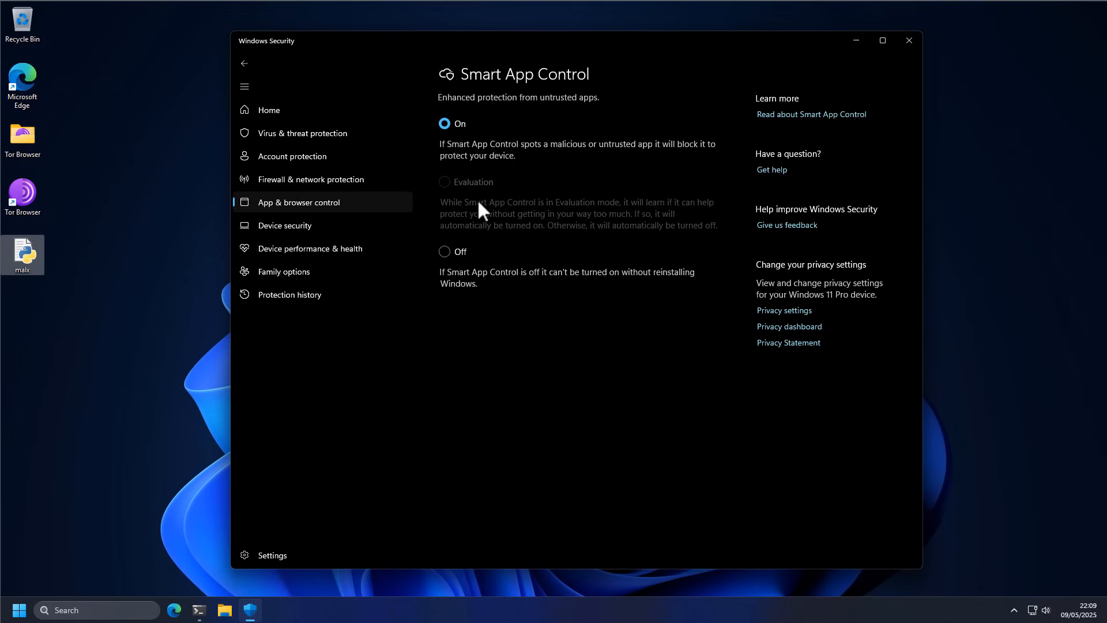
mouse_move(443, 198)
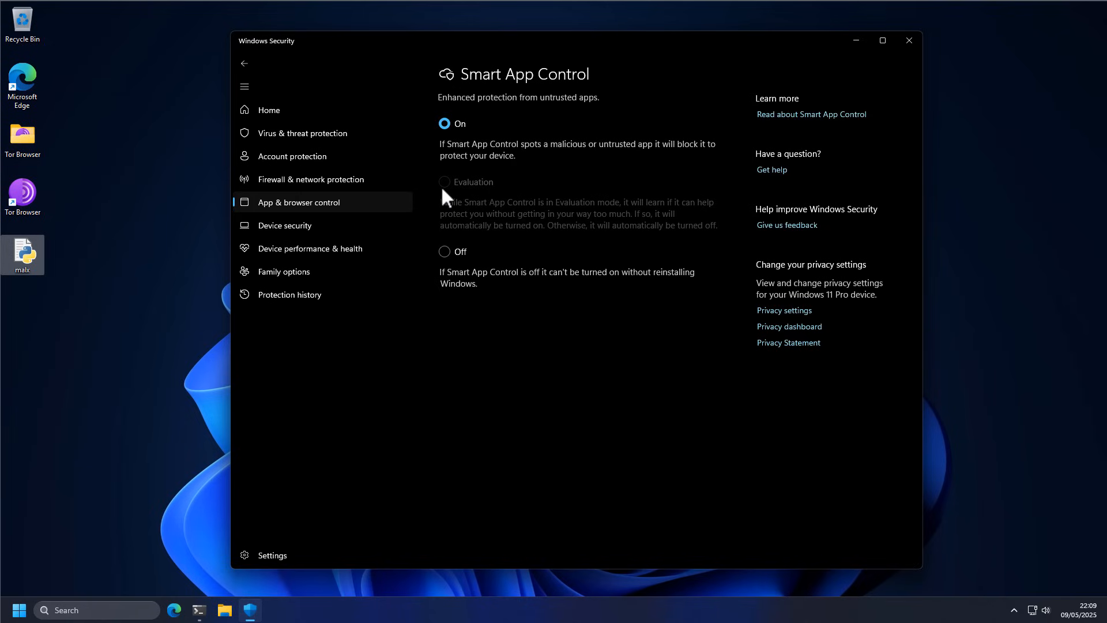
mouse_move(462, 203)
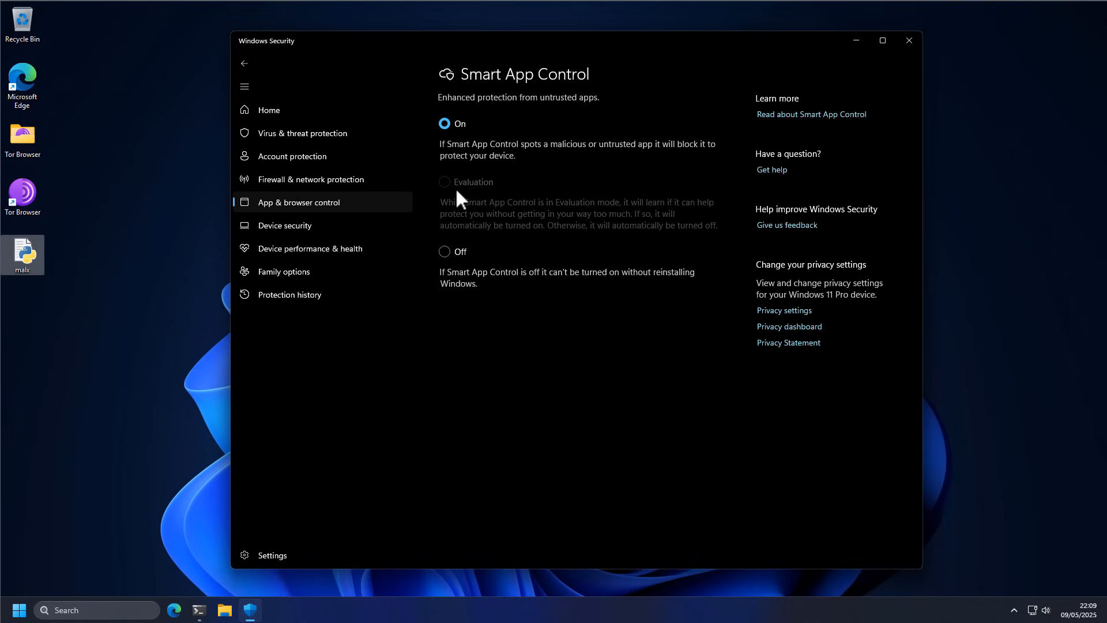
mouse_move(460, 274)
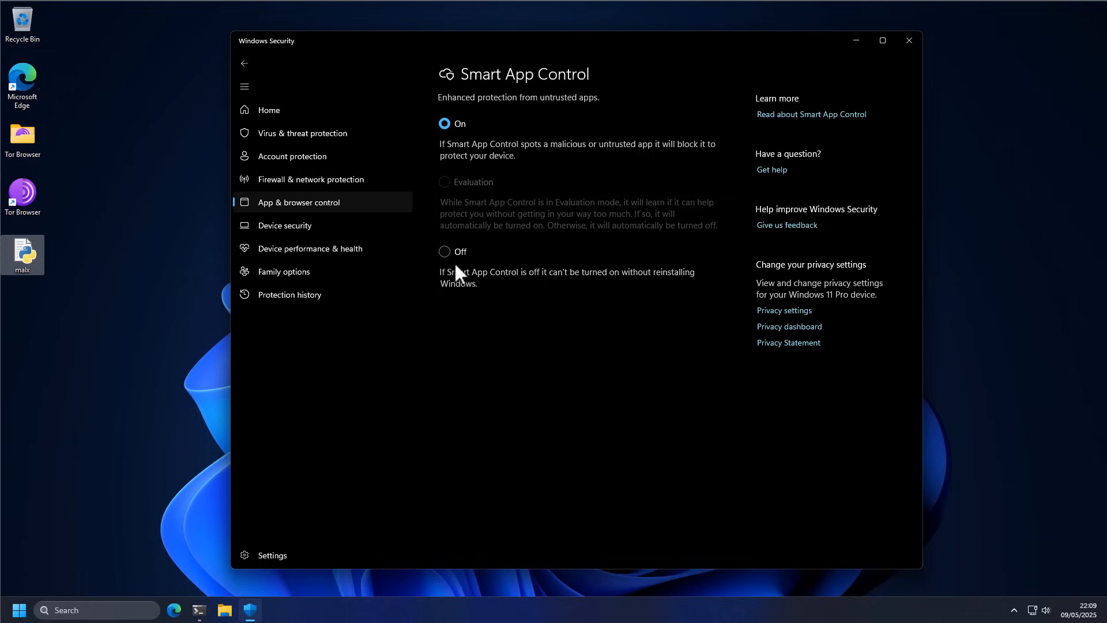
mouse_move(459, 289)
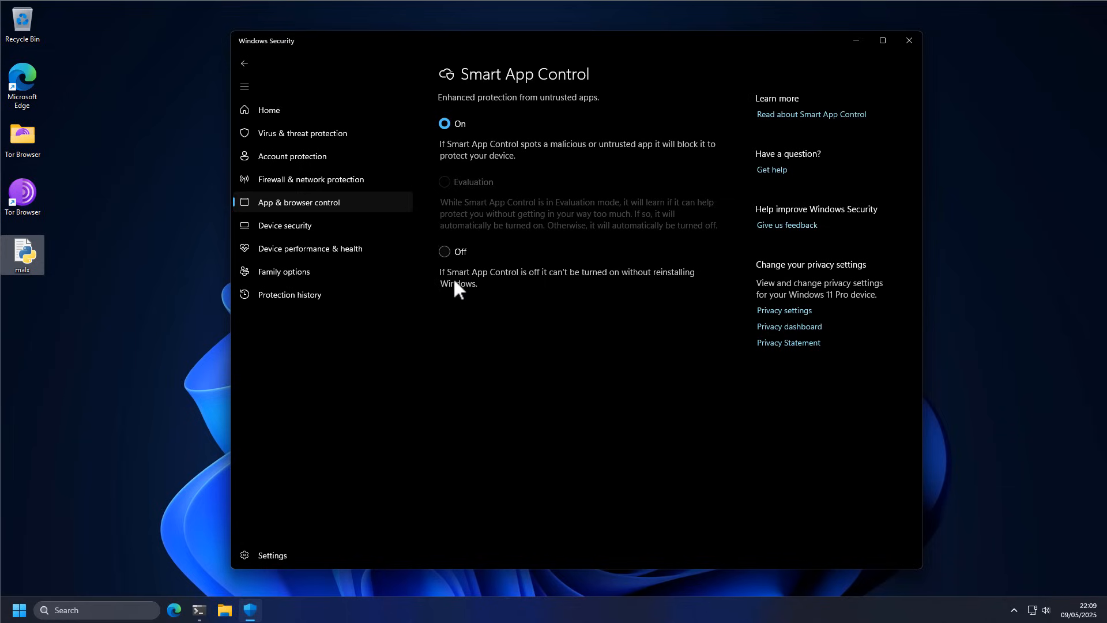
mouse_move(586, 302)
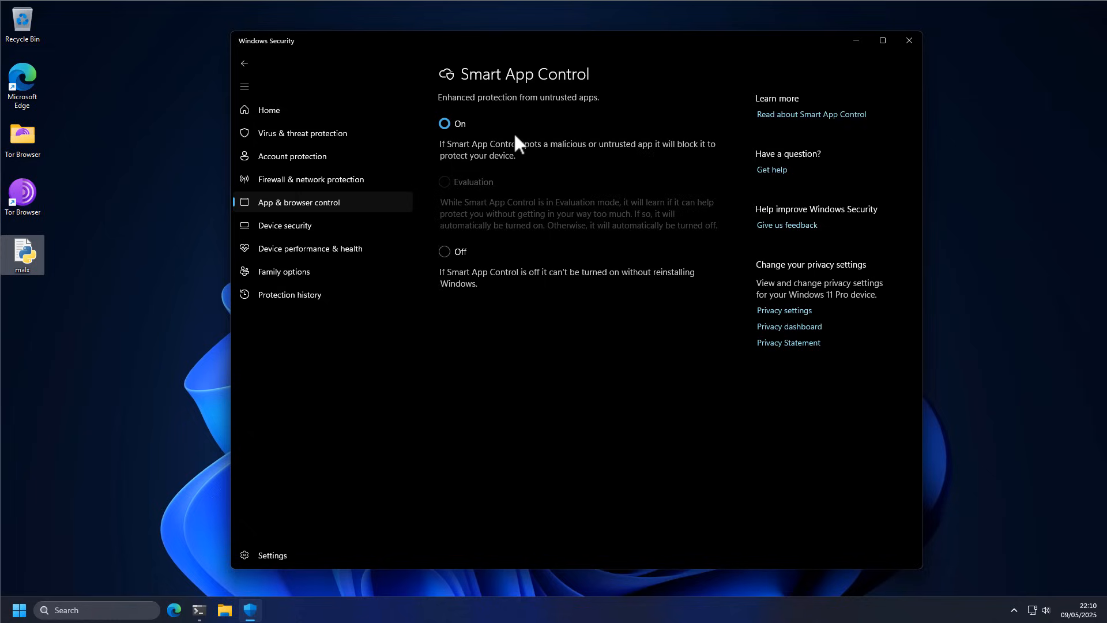
mouse_move(466, 201)
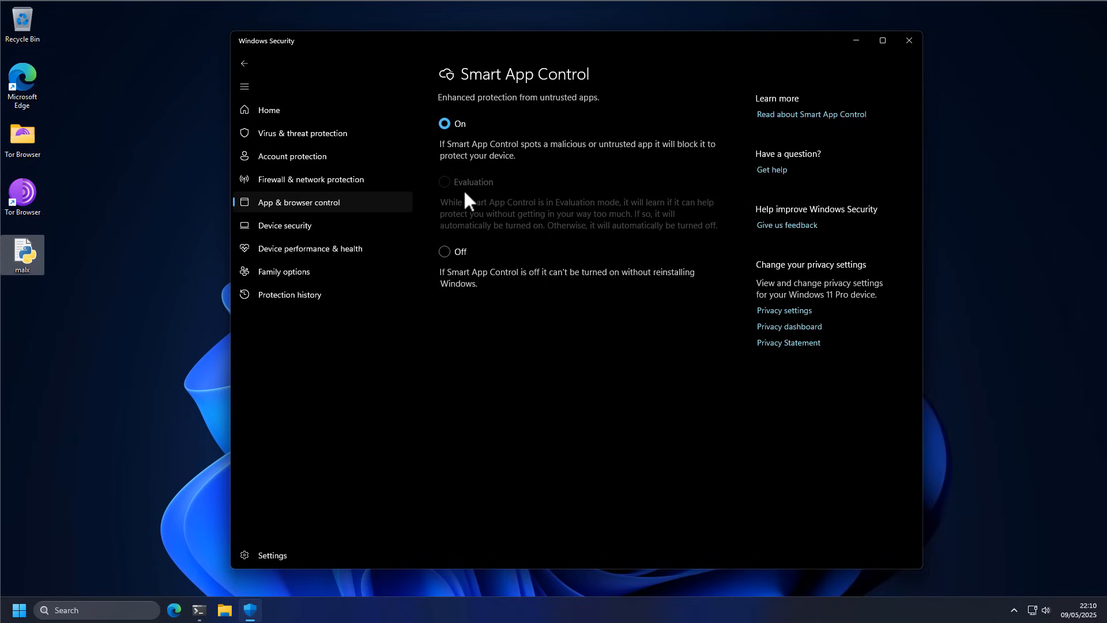
mouse_move(454, 259)
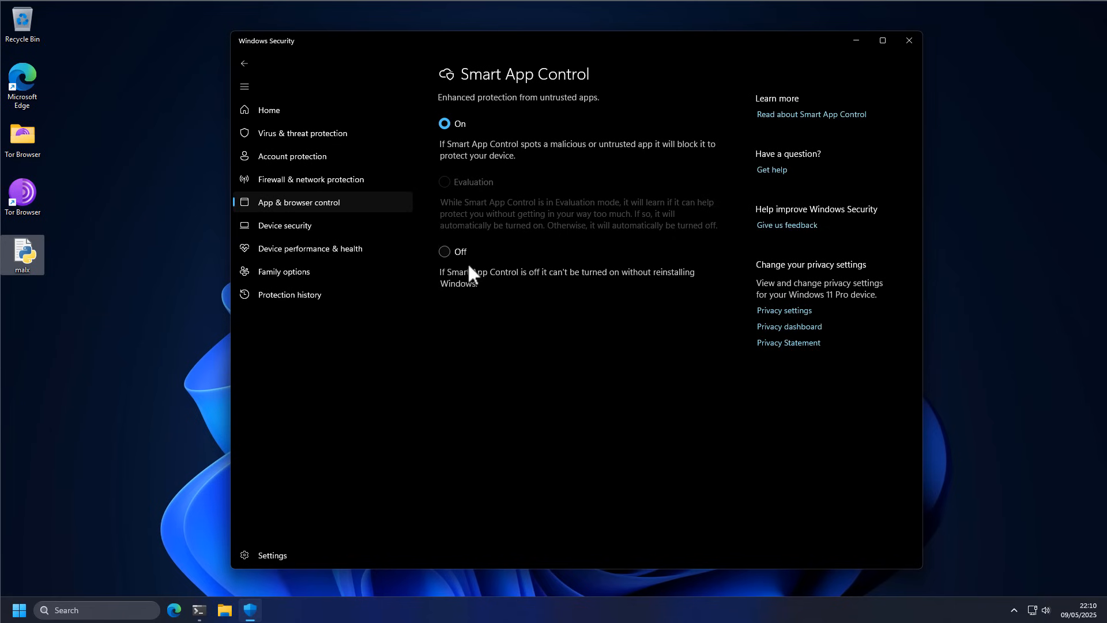
left_click(269, 110)
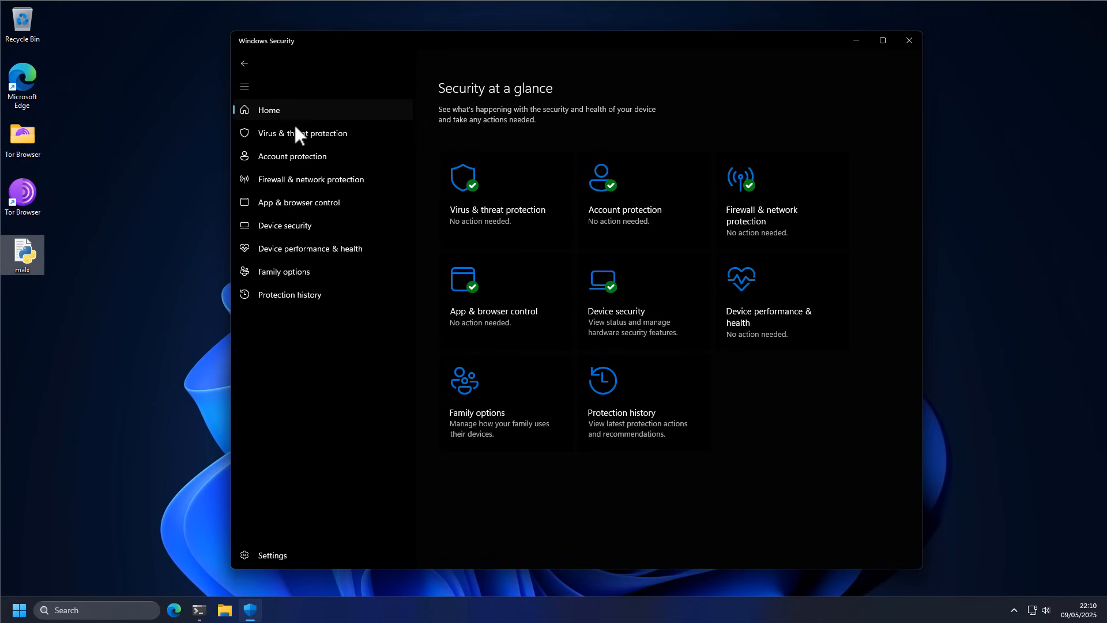
mouse_move(320, 215)
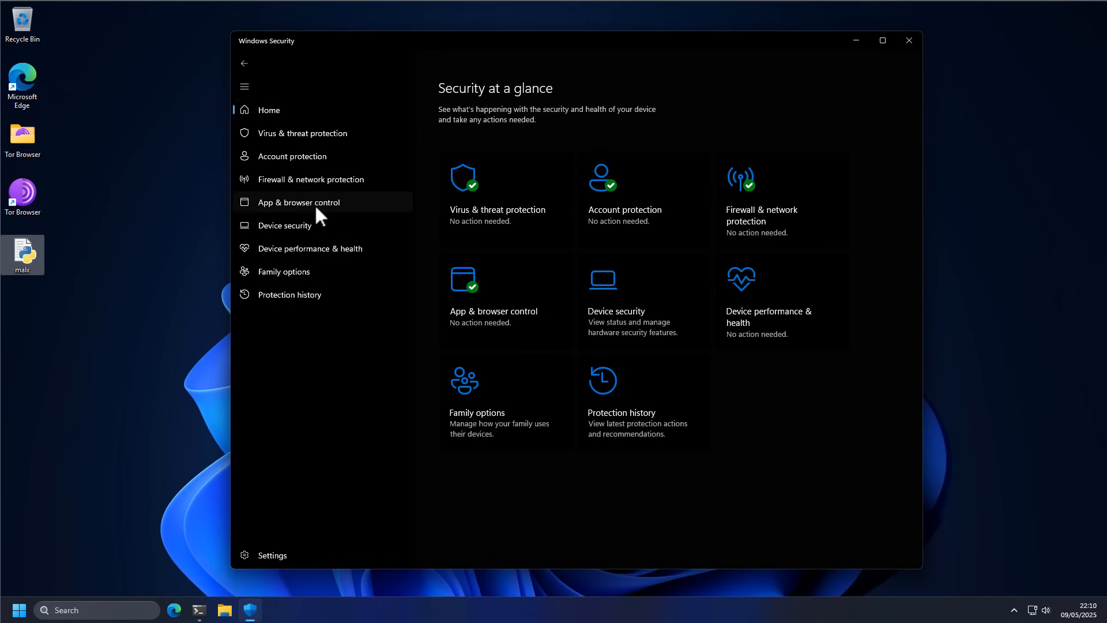
Step: Check Smart App Control reads On, then show the Virus & threat protection page
left_click(298, 202)
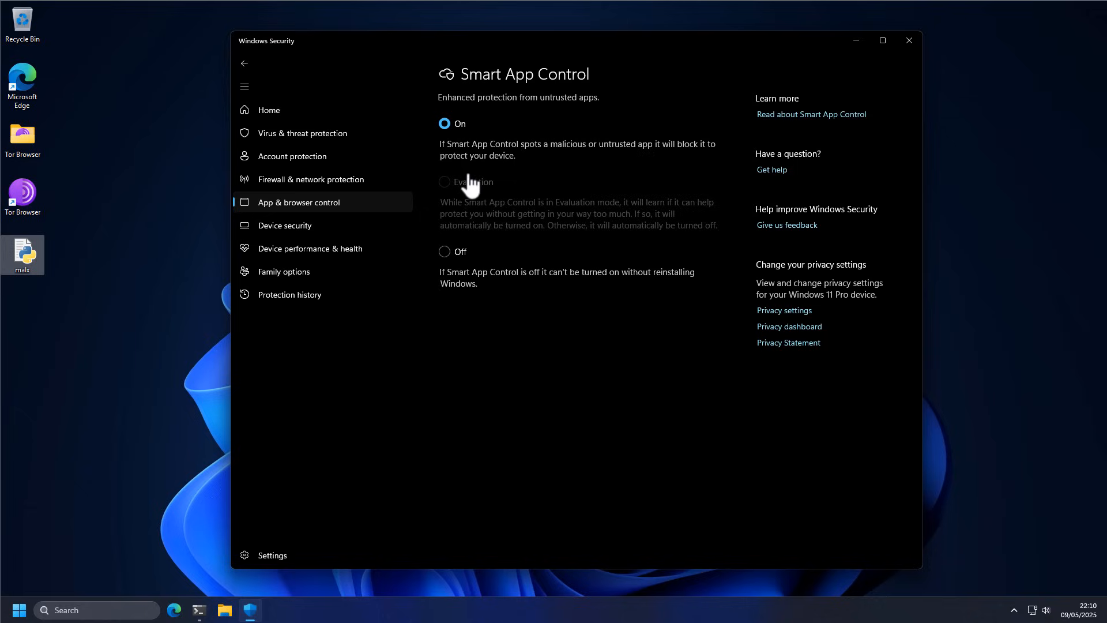
mouse_move(544, 169)
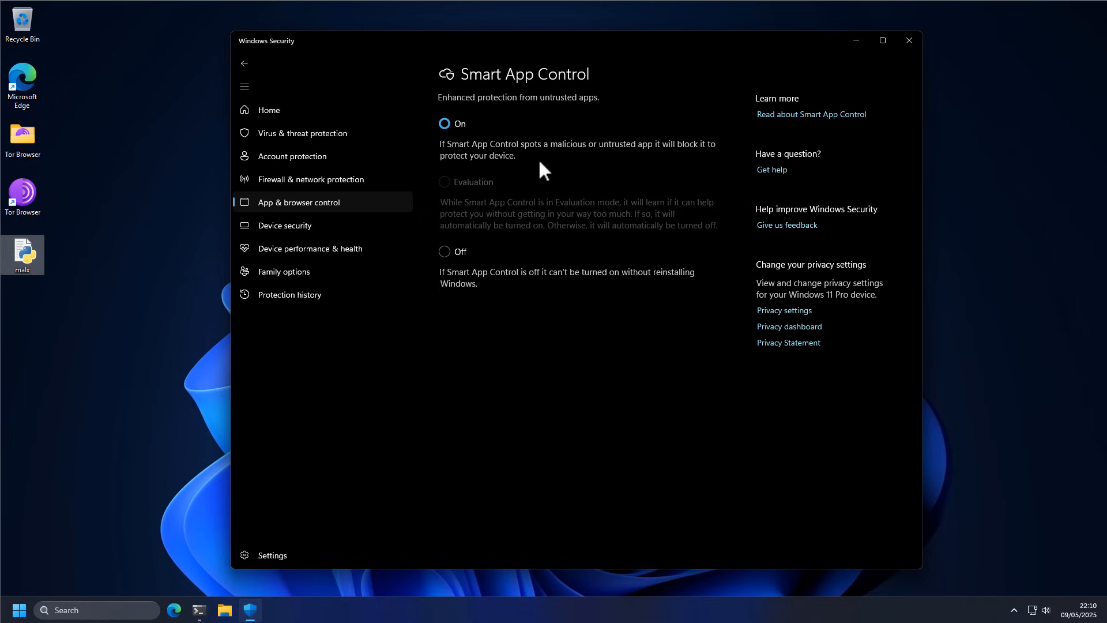
mouse_move(504, 172)
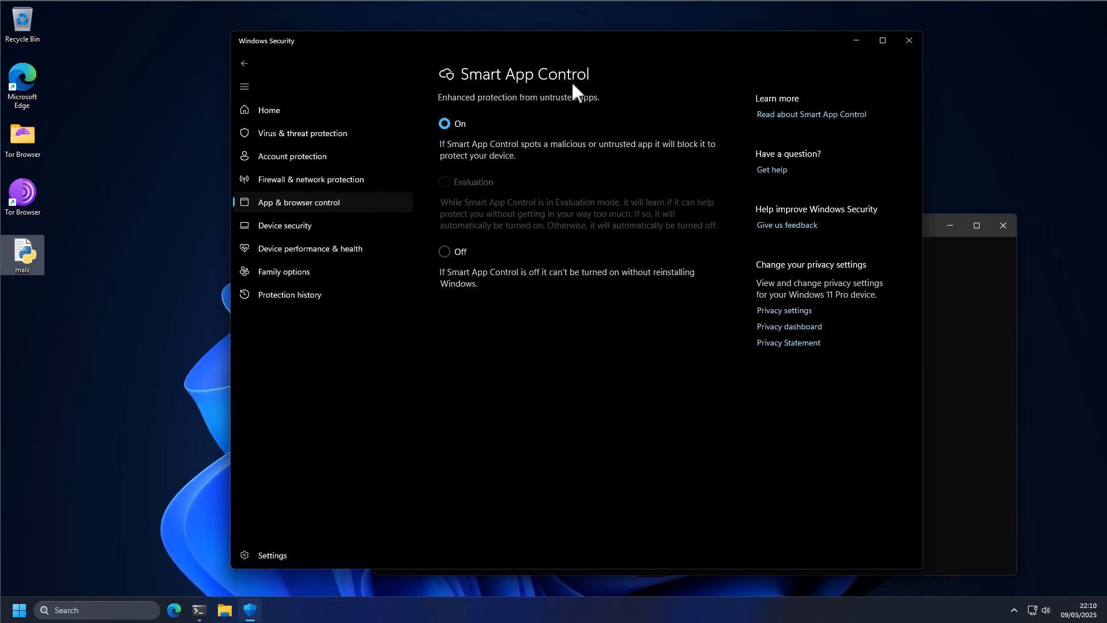
left_click(302, 133)
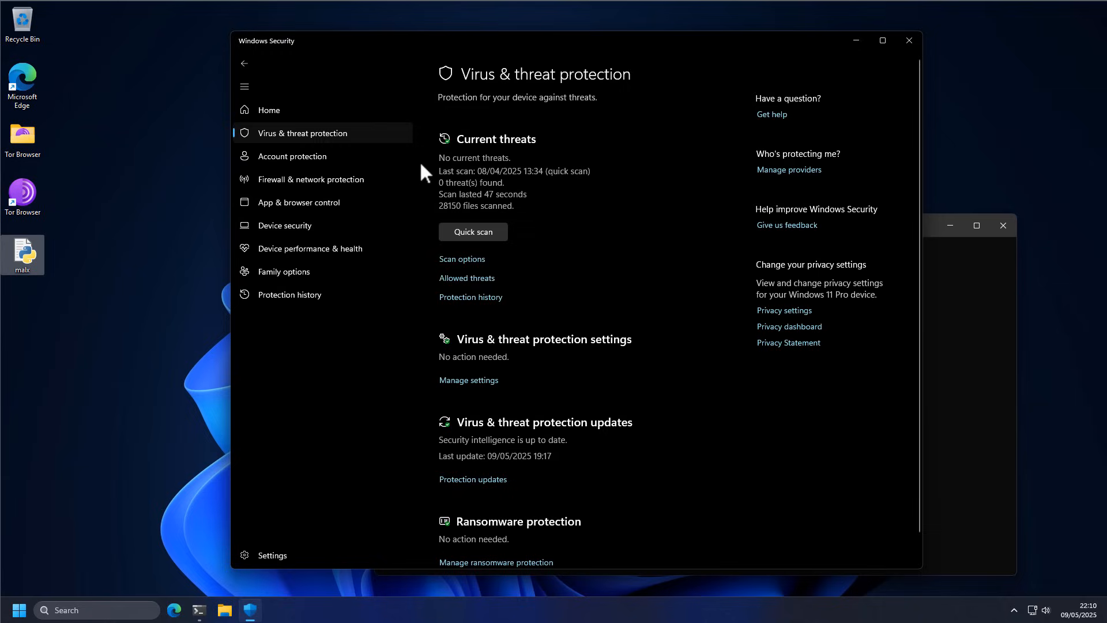
mouse_move(985, 395)
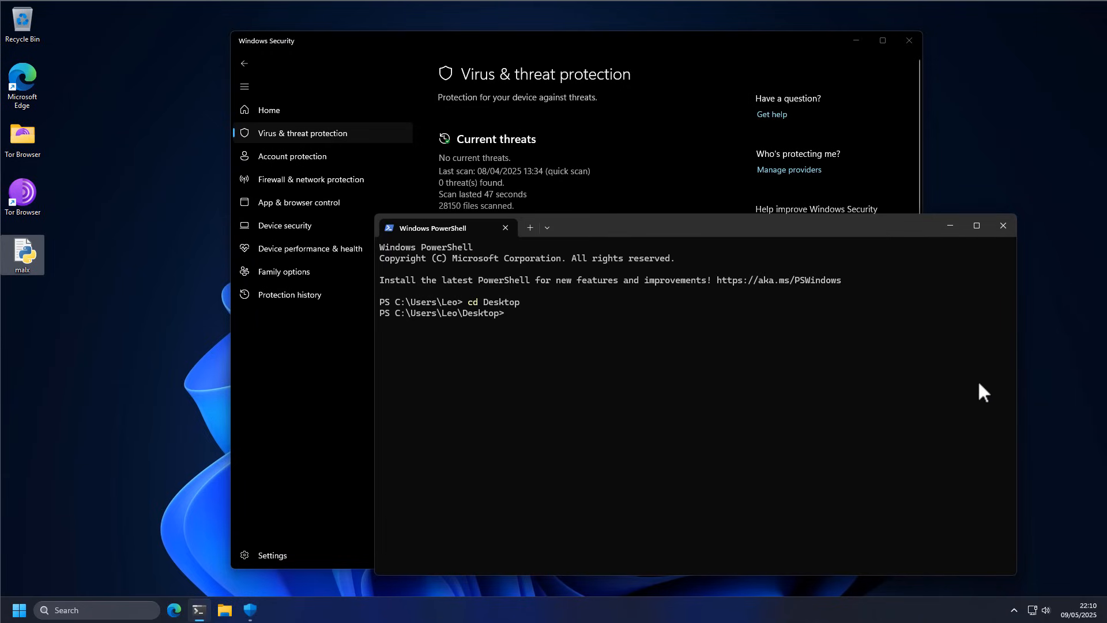
mouse_move(294, 245)
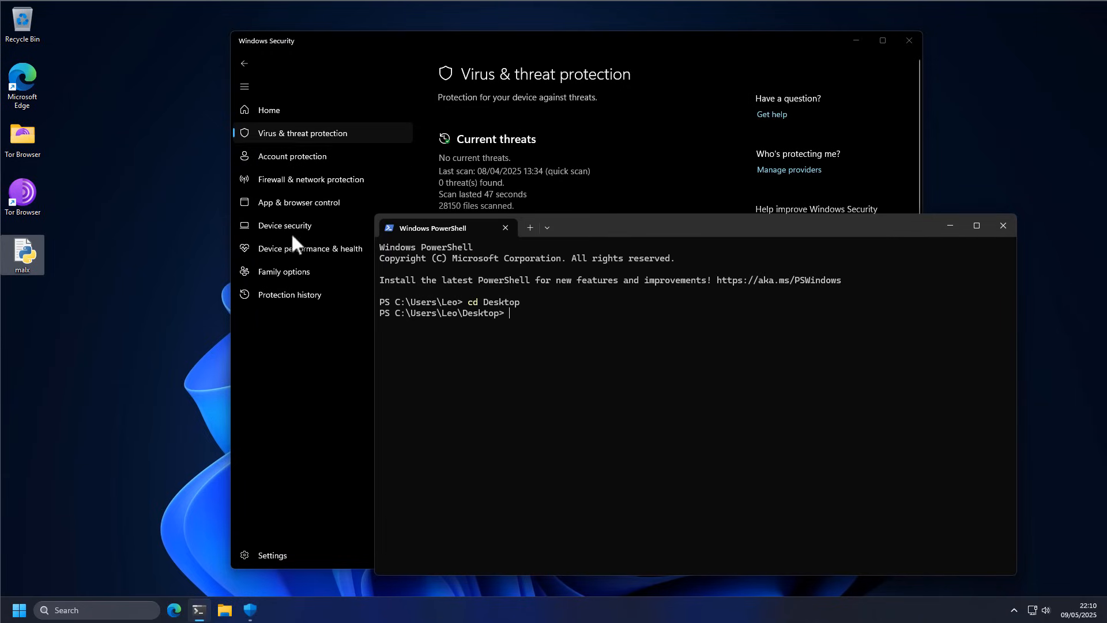
Step: Move PowerShell into the Desktop folder with cd Desktop
left_click(297, 202)
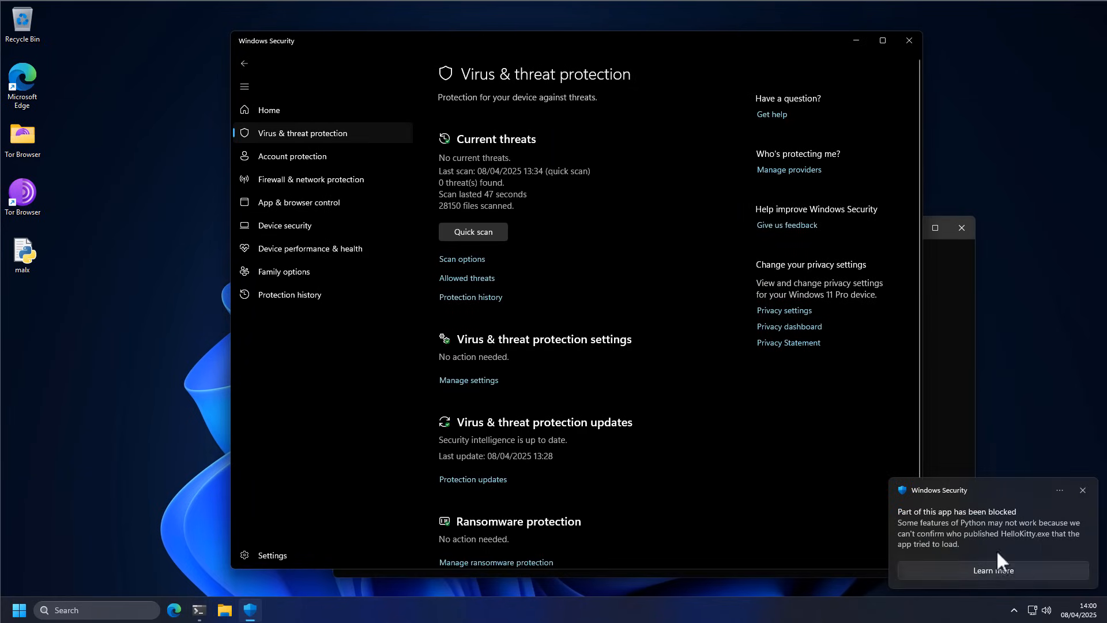
mouse_move(911, 528)
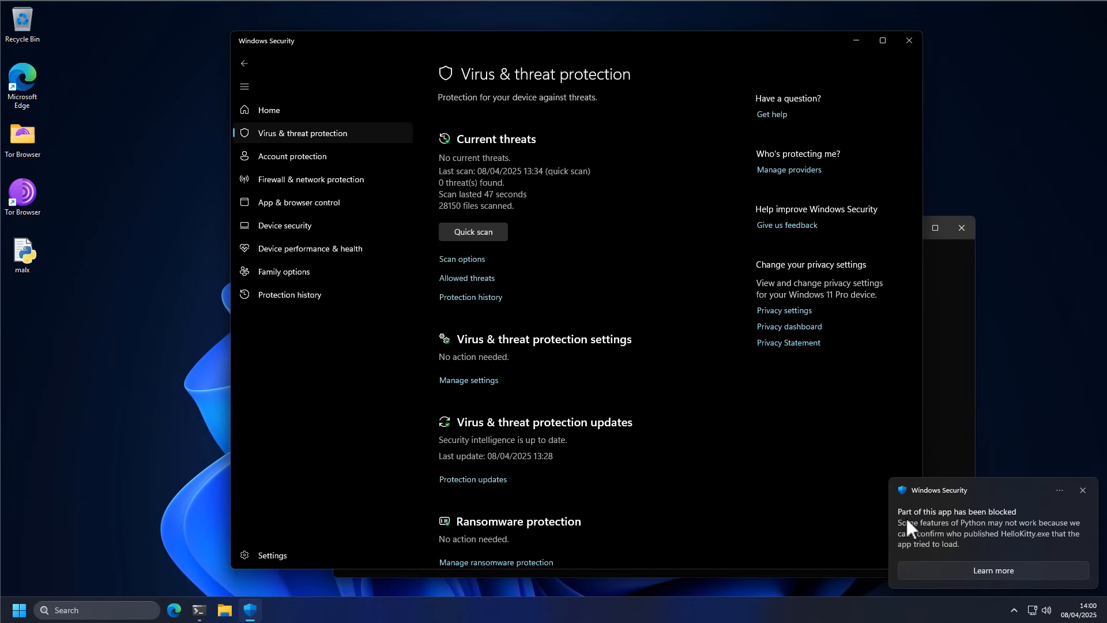
mouse_move(1014, 530)
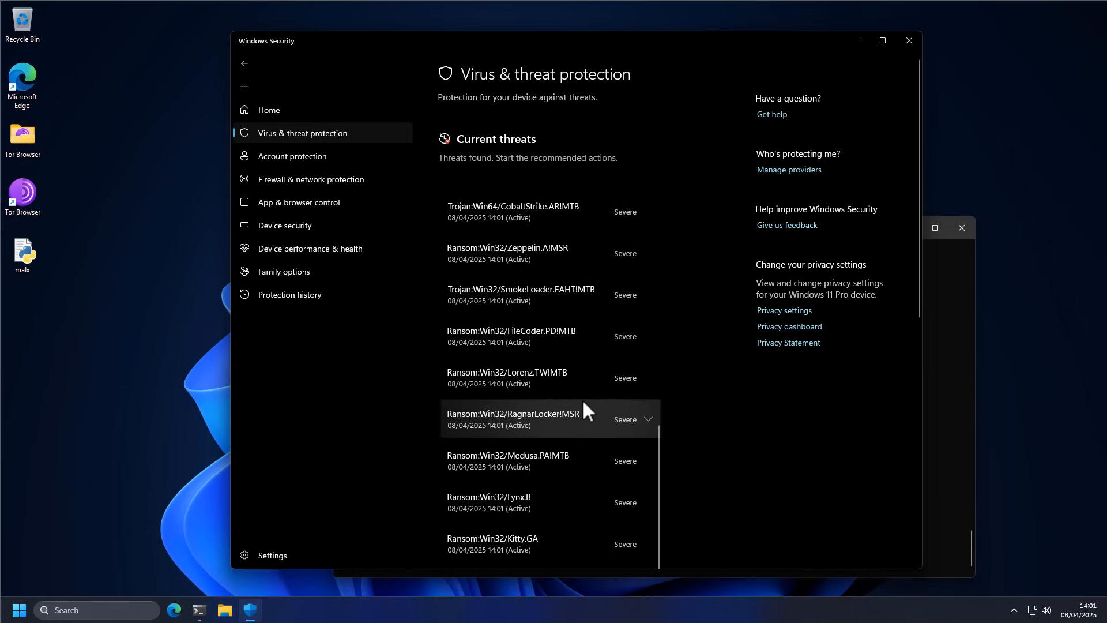
mouse_move(888, 88)
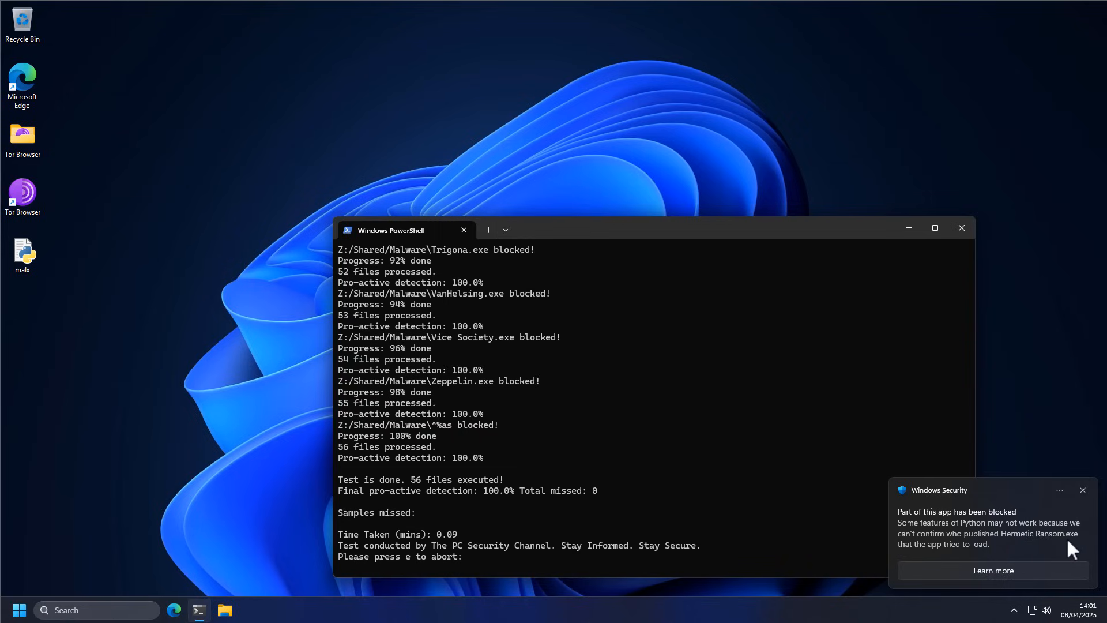
mouse_move(923, 557)
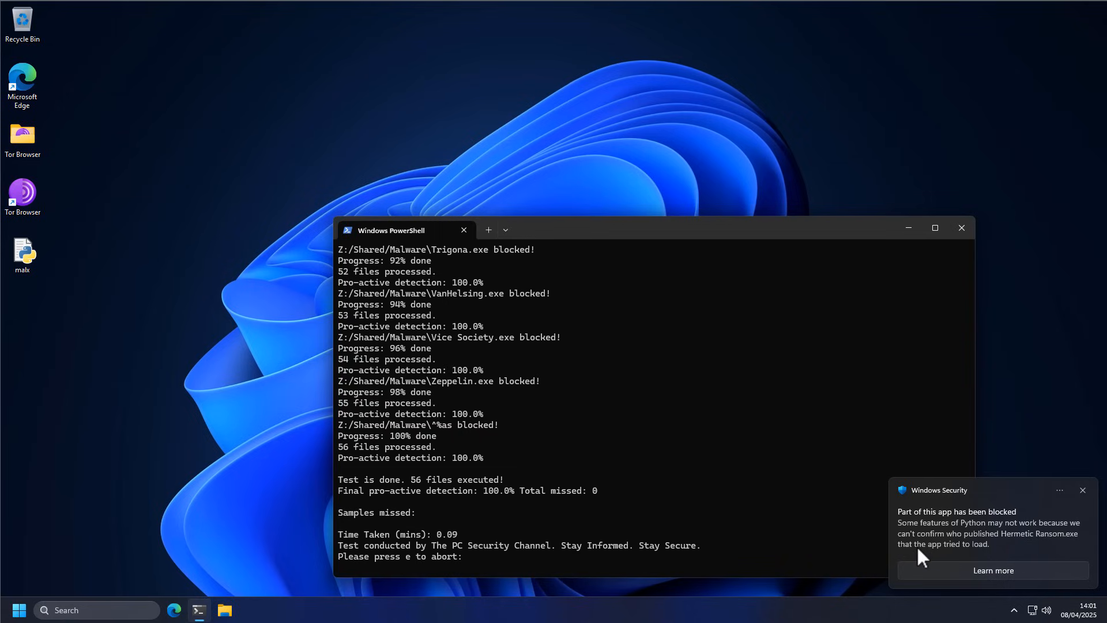
mouse_move(985, 552)
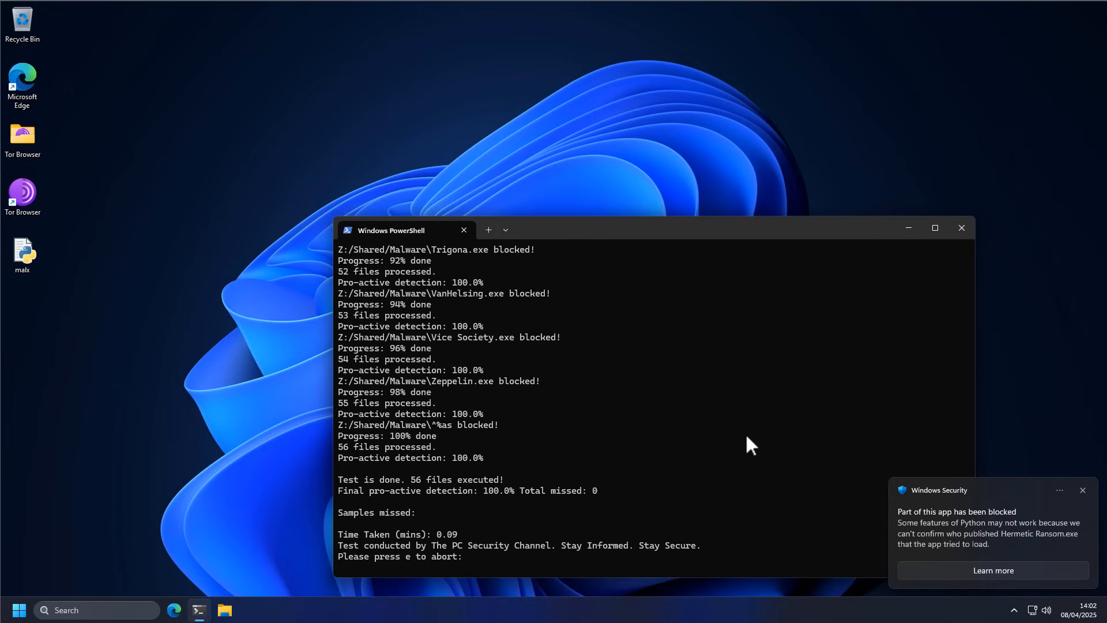
mouse_move(592, 522)
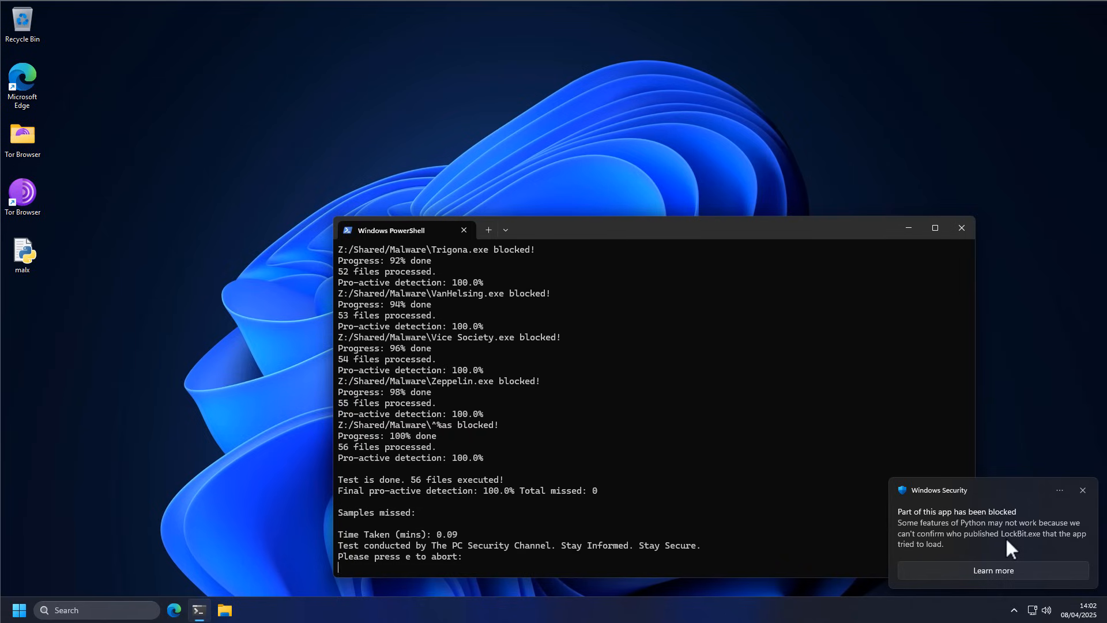
mouse_move(1006, 548)
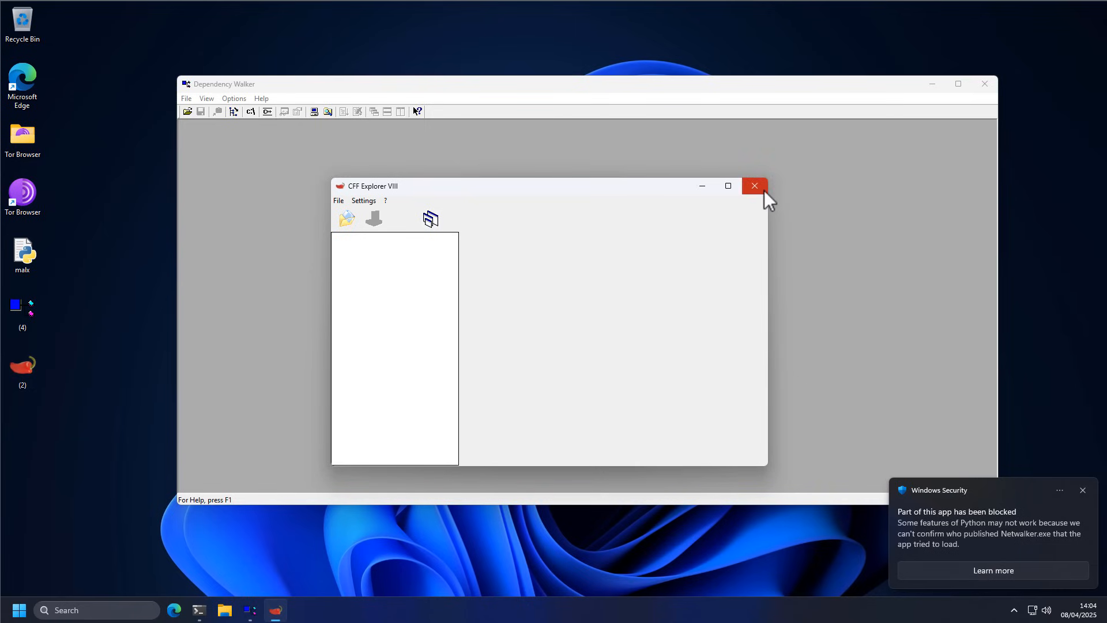
Step: Close CFF Explorer and Dependency Walker, leaving only the desktop
left_click(754, 186)
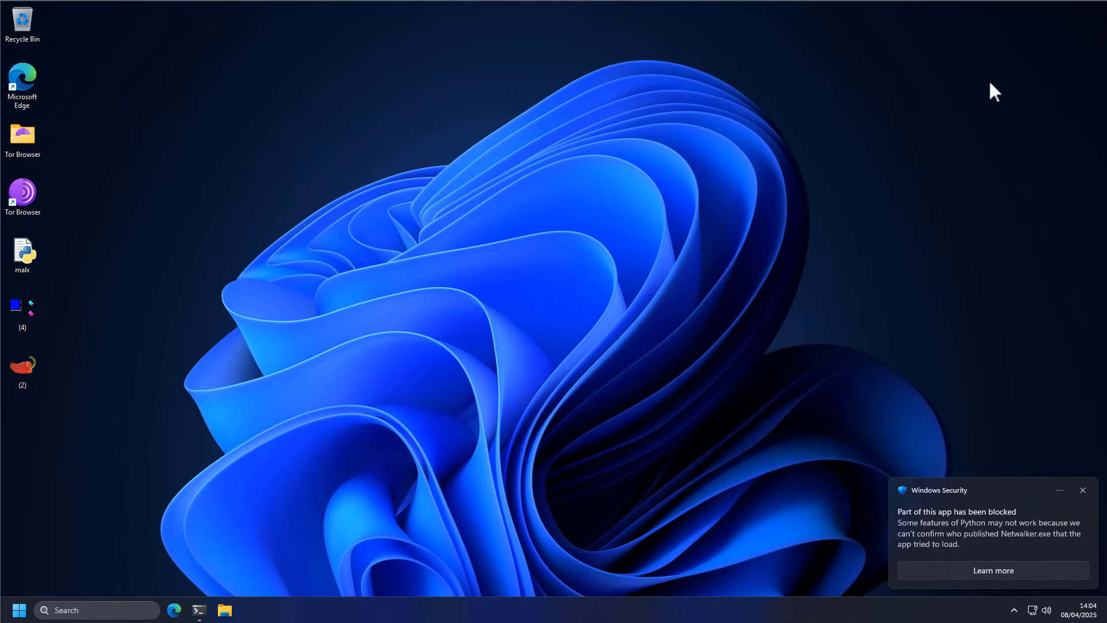
left_click(1081, 490)
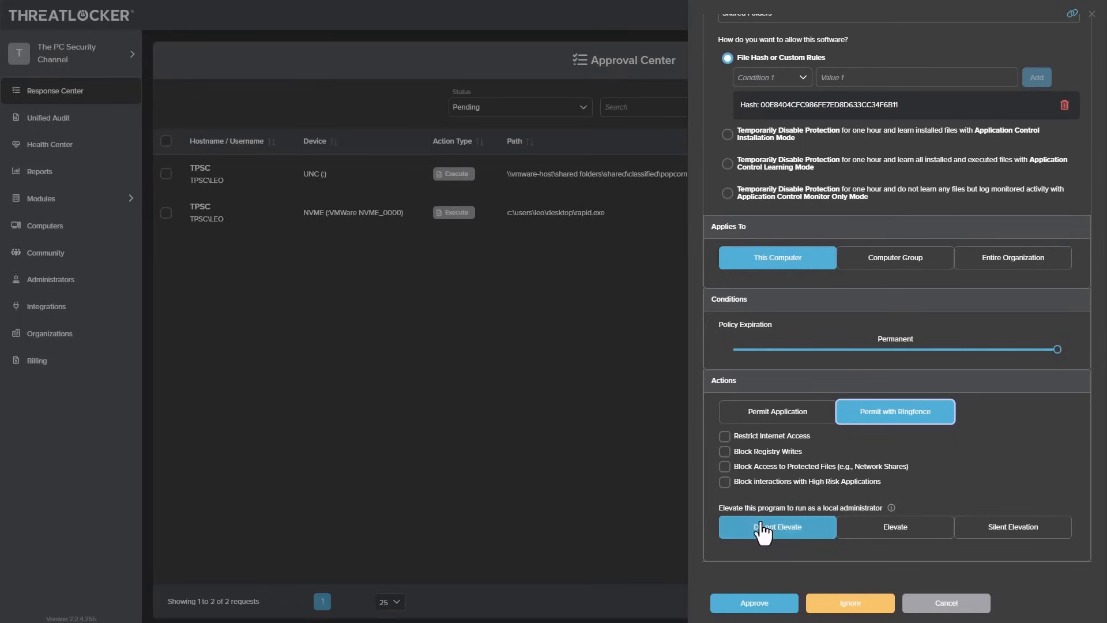
Step: Run the unknown rapid.exe without elevation in ThreatLocker's testing environment
left_click(724, 437)
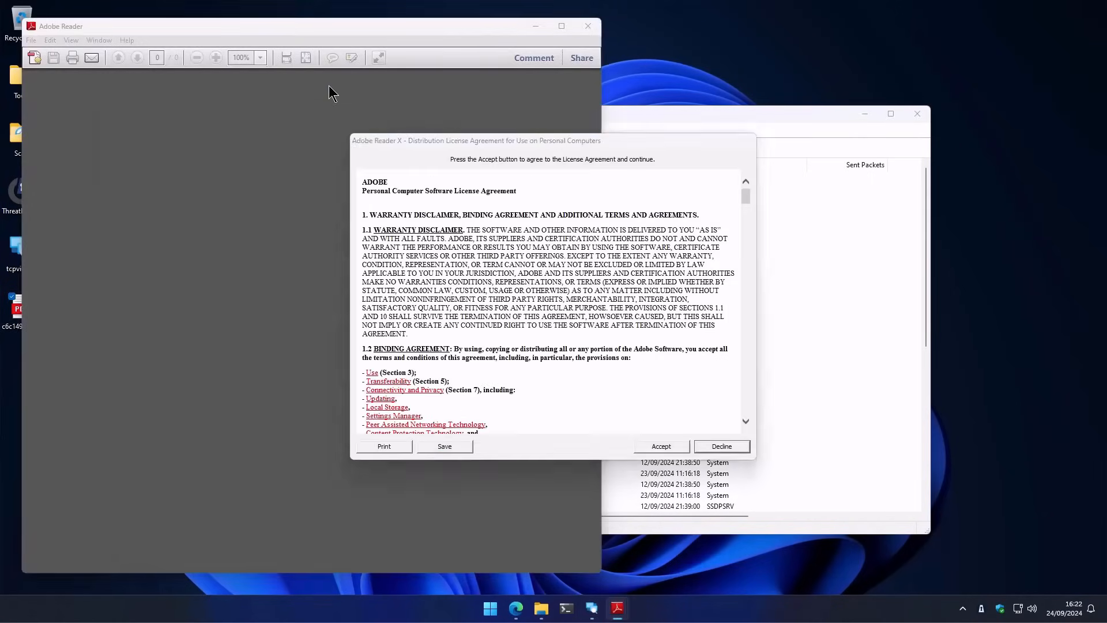
left_click(660, 445)
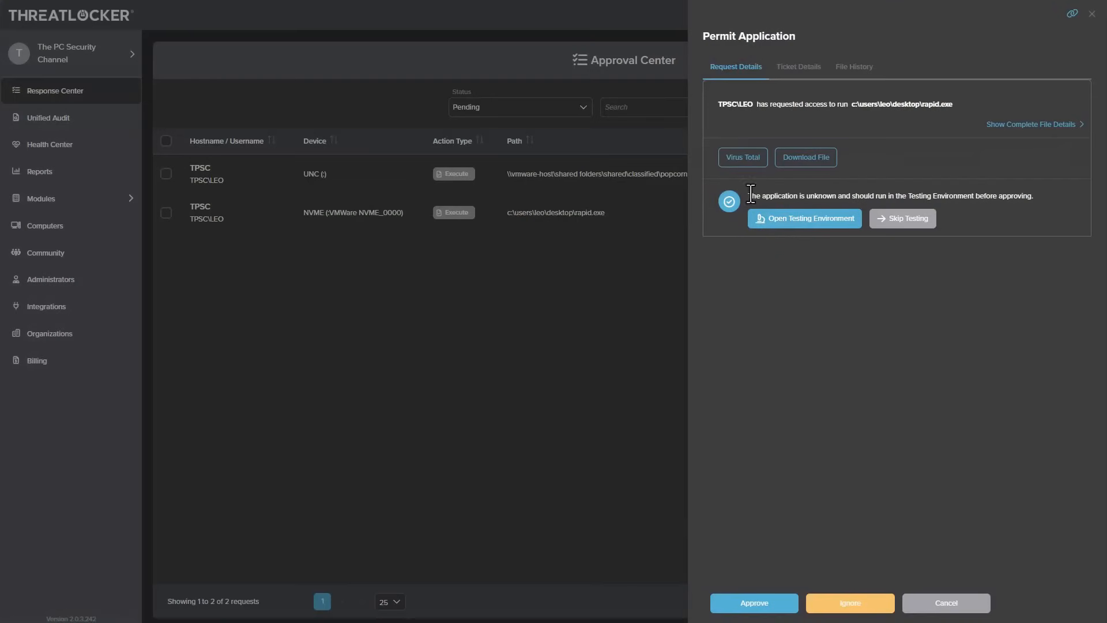
mouse_move(742, 157)
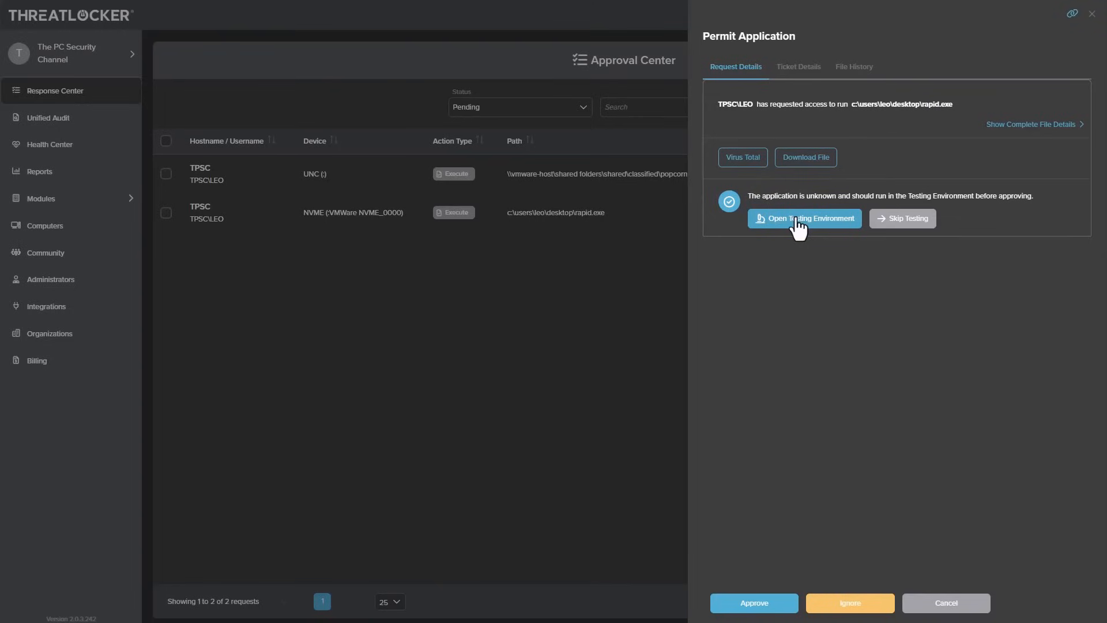
left_click(804, 218)
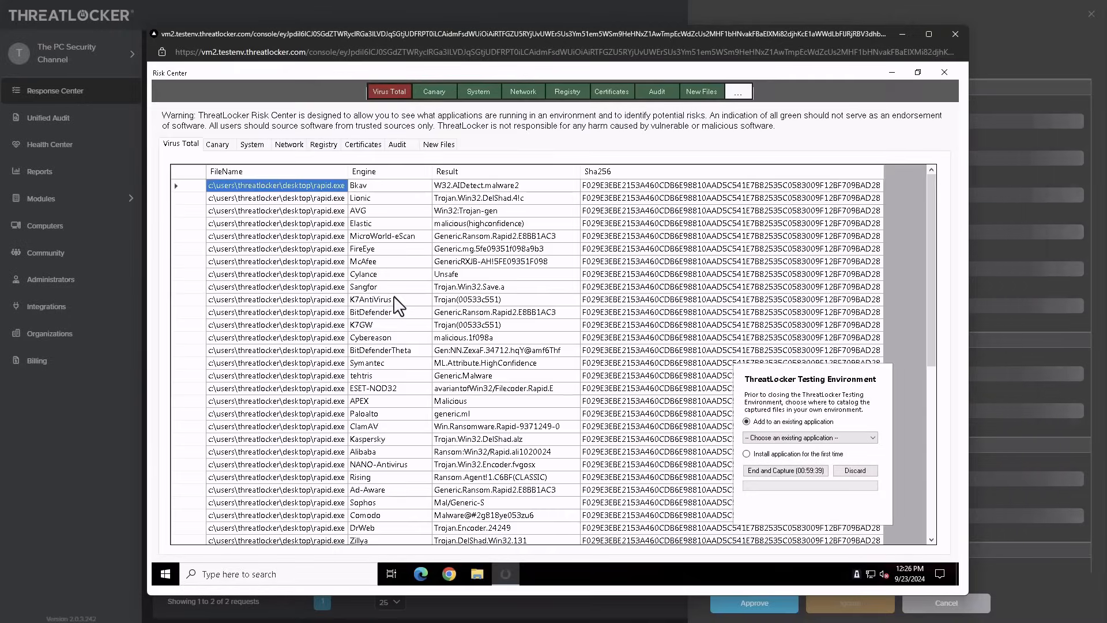
Step: Review the sample's network activity results, then list the computer's protection modes
scroll("down", 3)
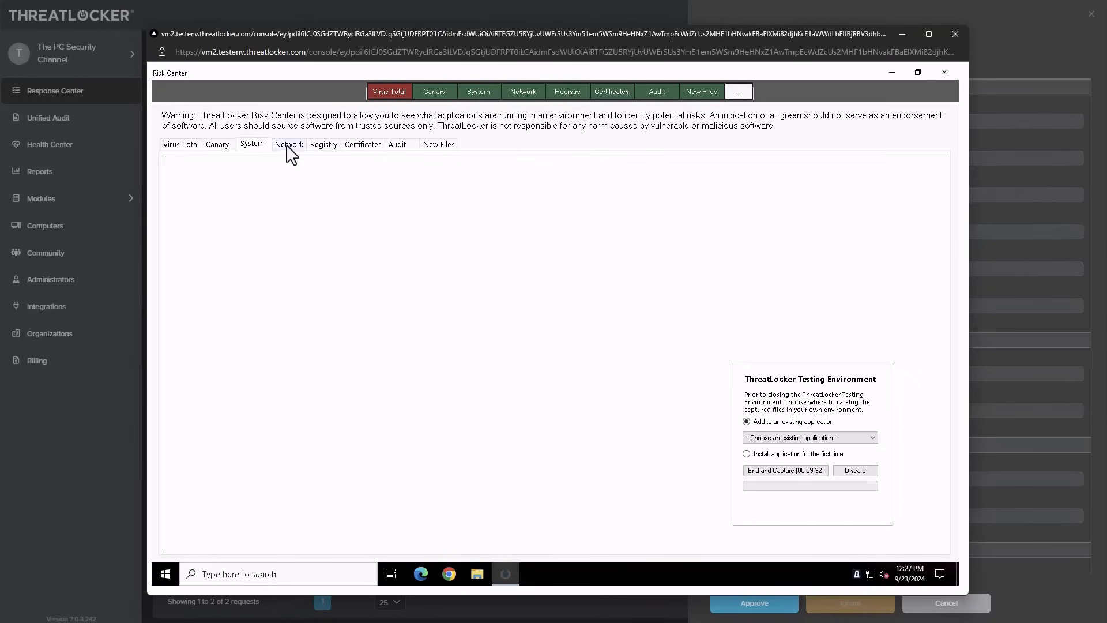
left_click(438, 144)
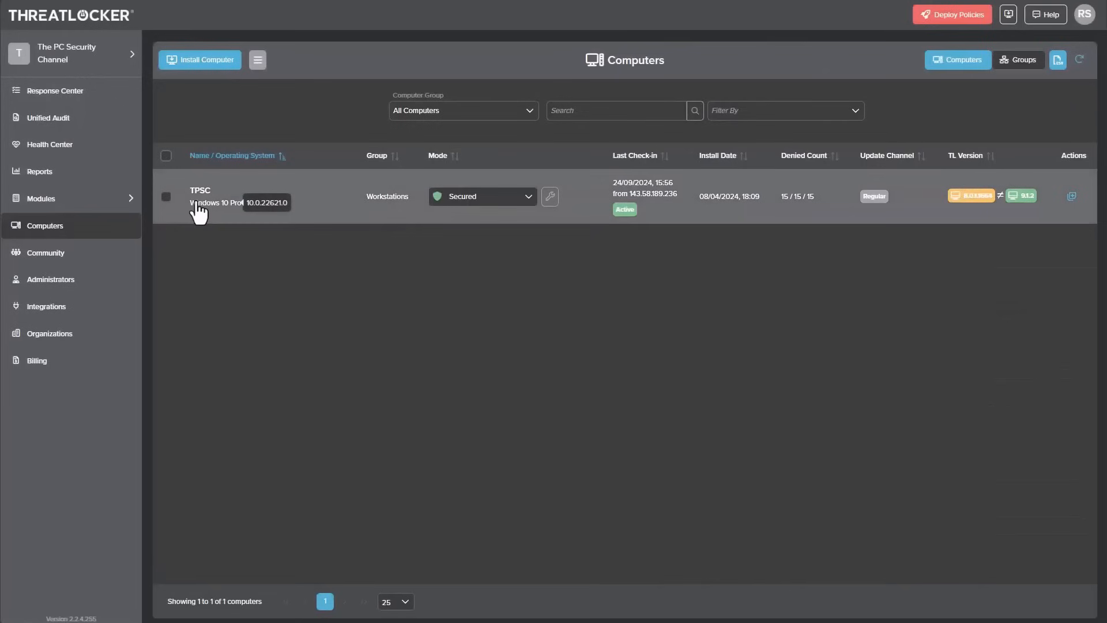
left_click(484, 196)
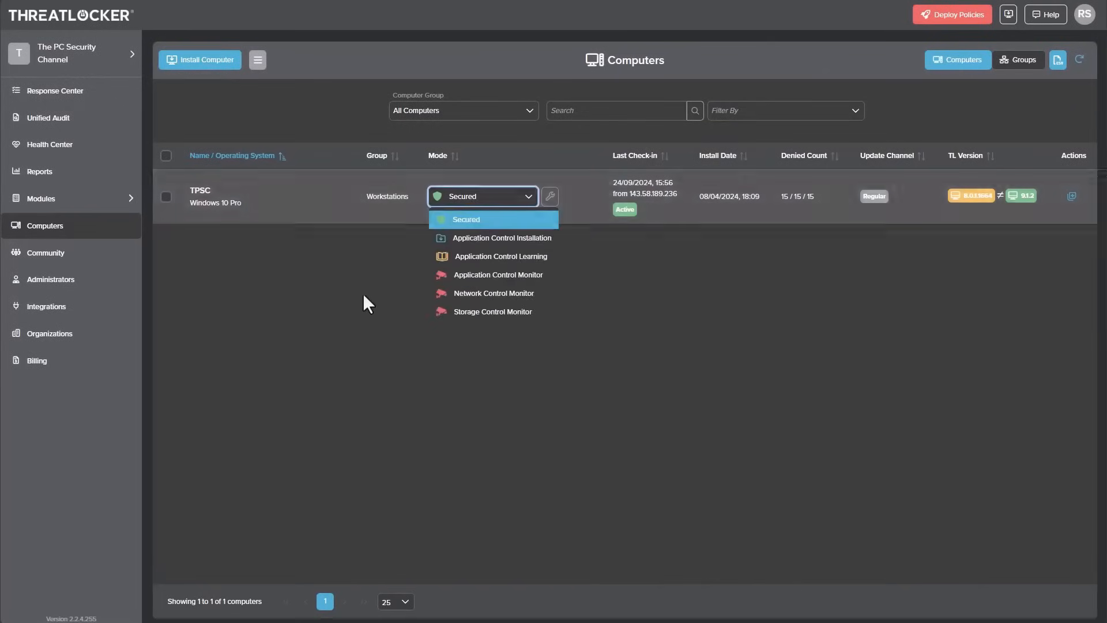